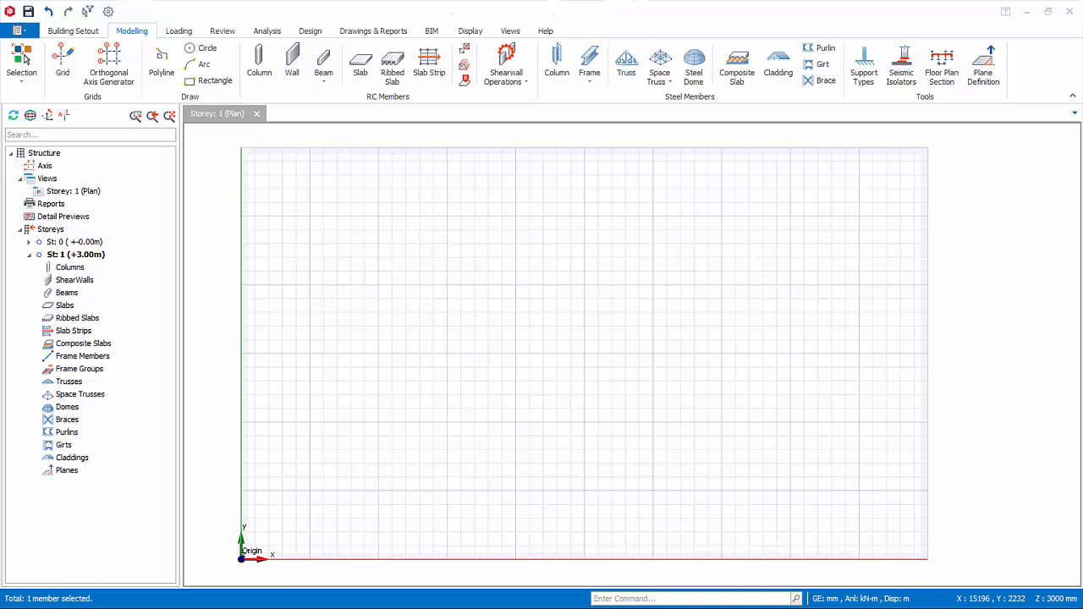
mouse_move(108, 59)
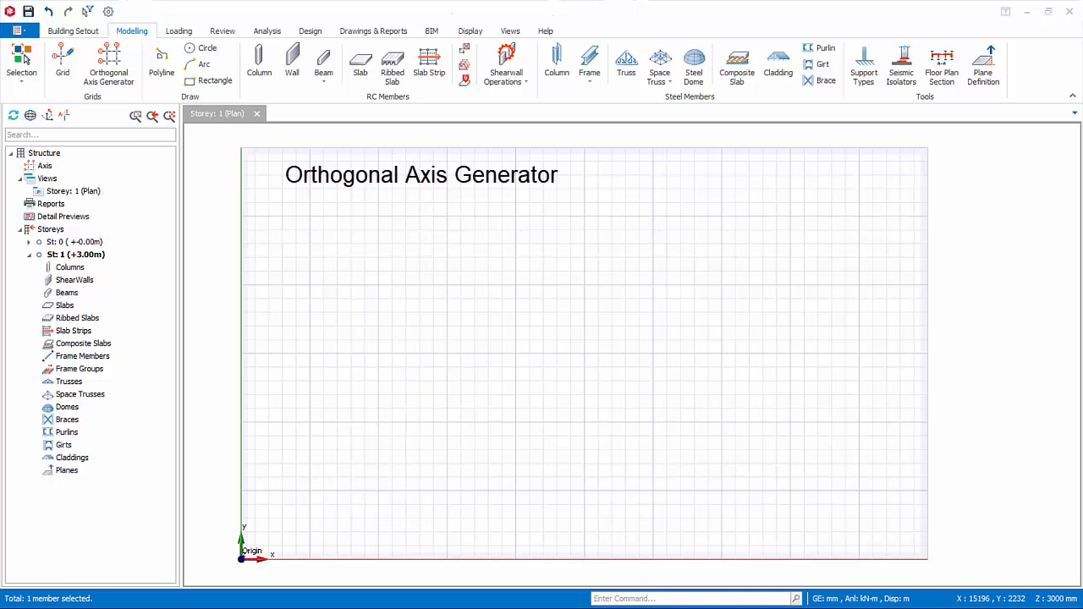
mouse_move(890, 295)
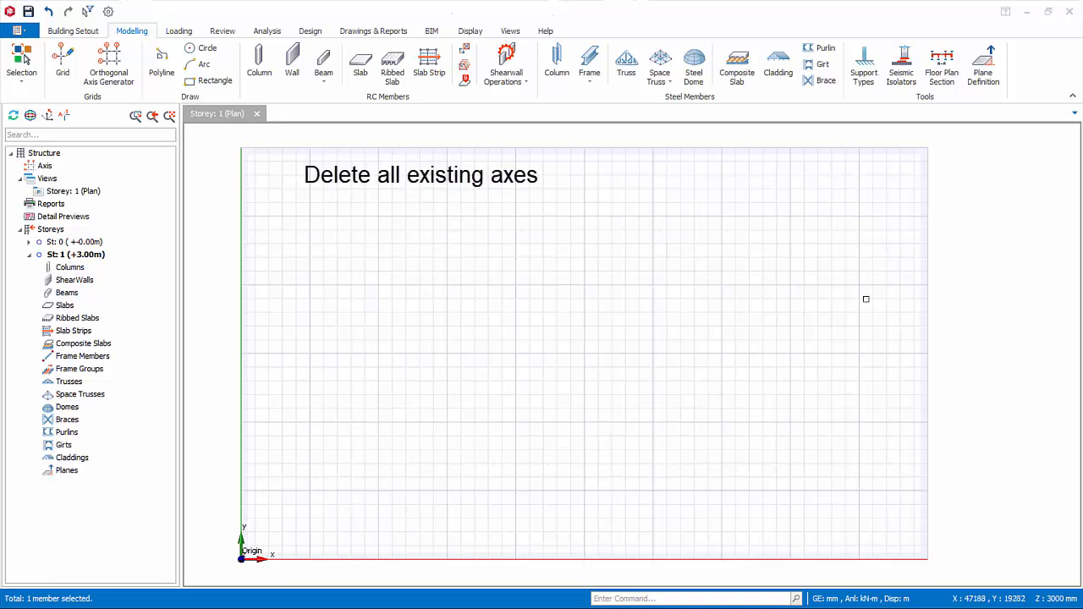
mouse_move(801, 279)
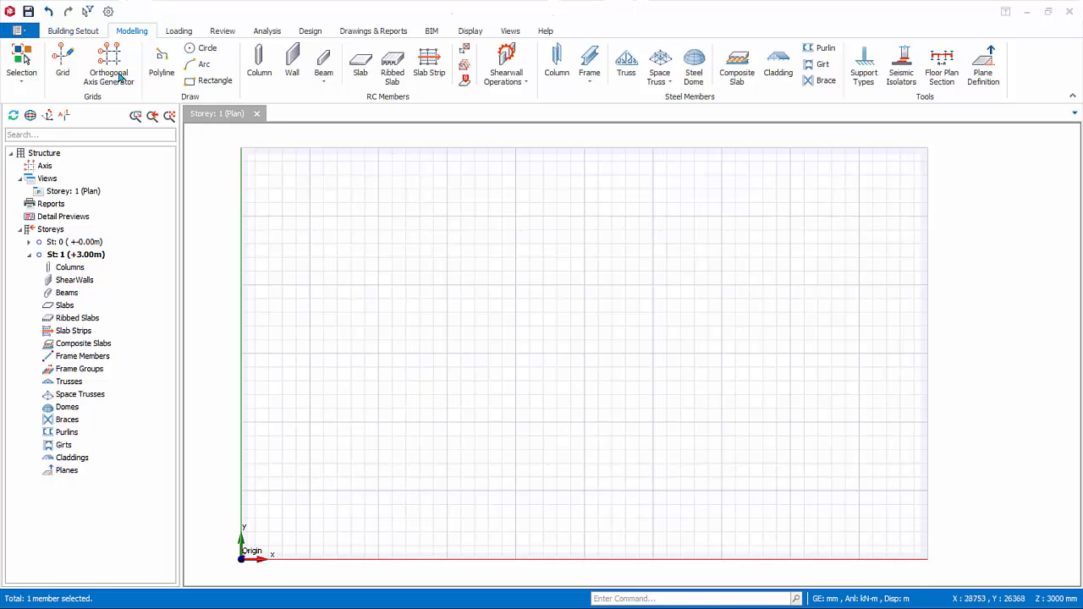
mouse_move(108, 59)
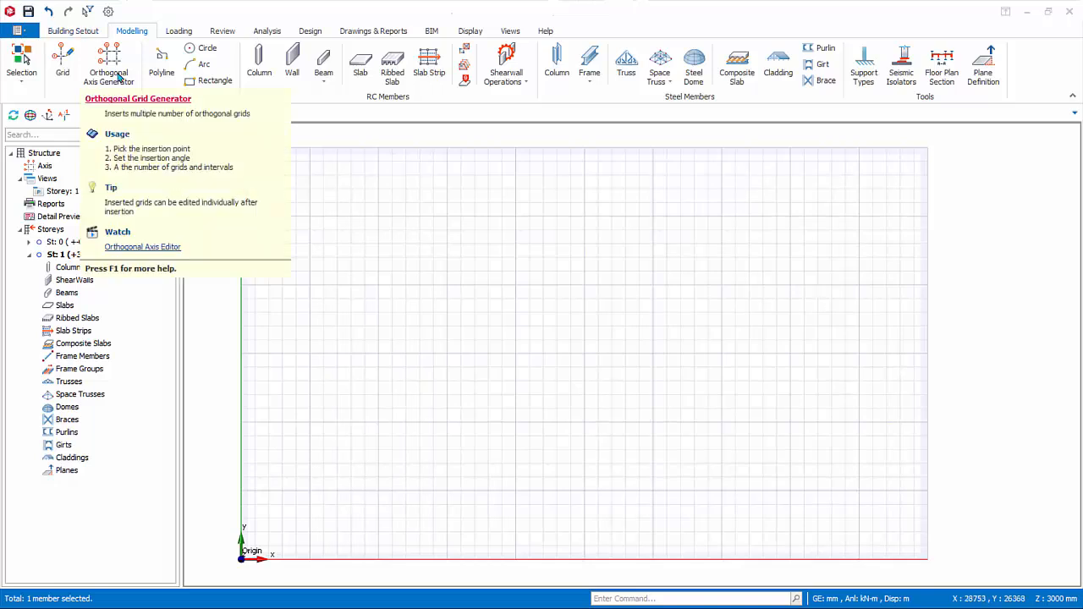
Step: Start the Orthogonal Axis Generator with its reference point at grid intersection 5000, 5000 mm
click(109, 64)
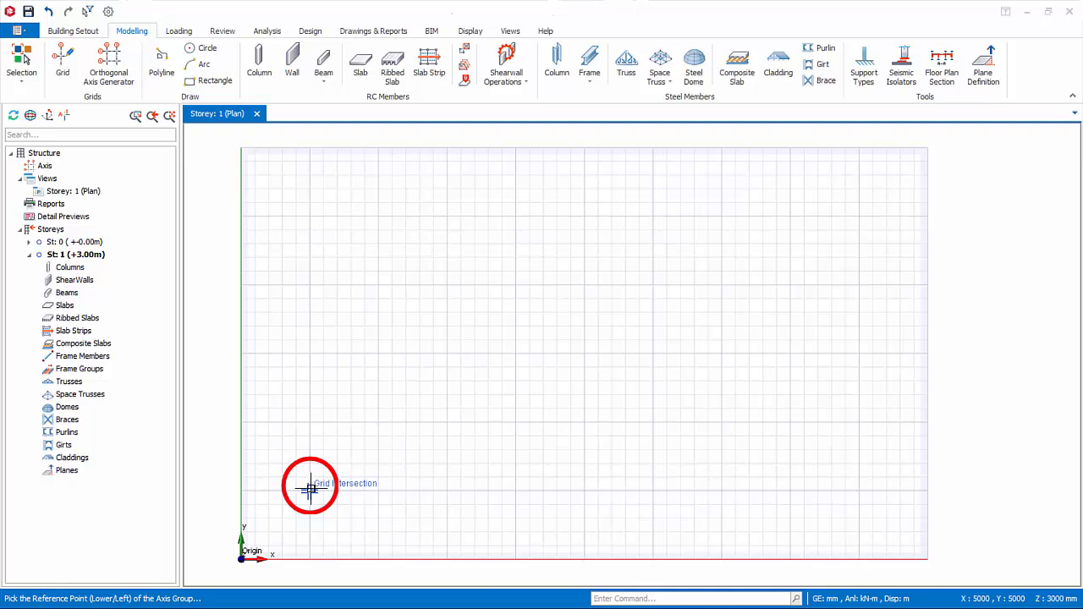
click(309, 487)
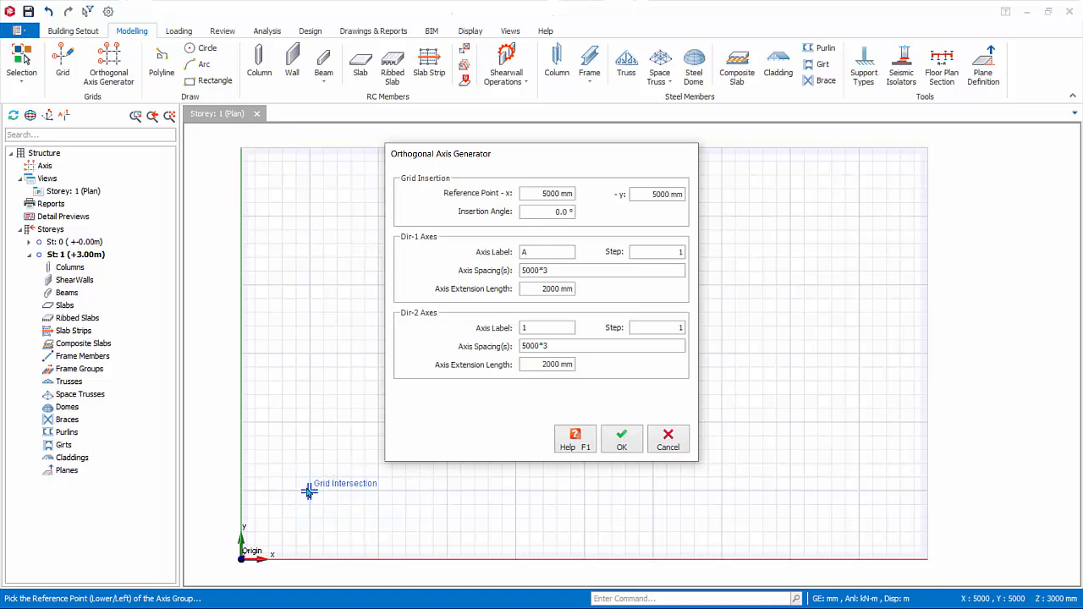
click(660, 192)
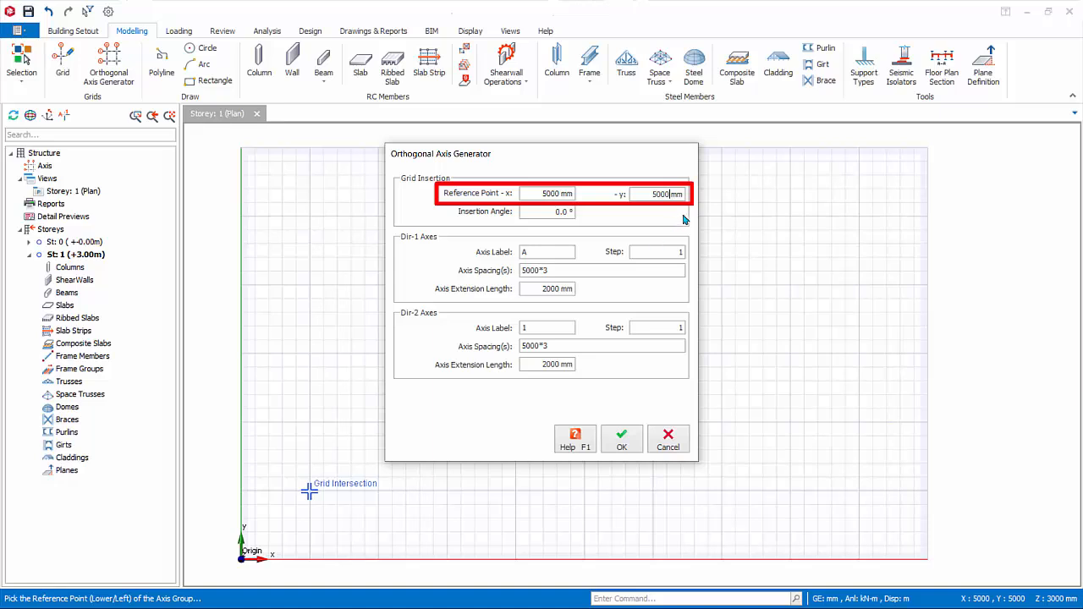
mouse_move(687, 219)
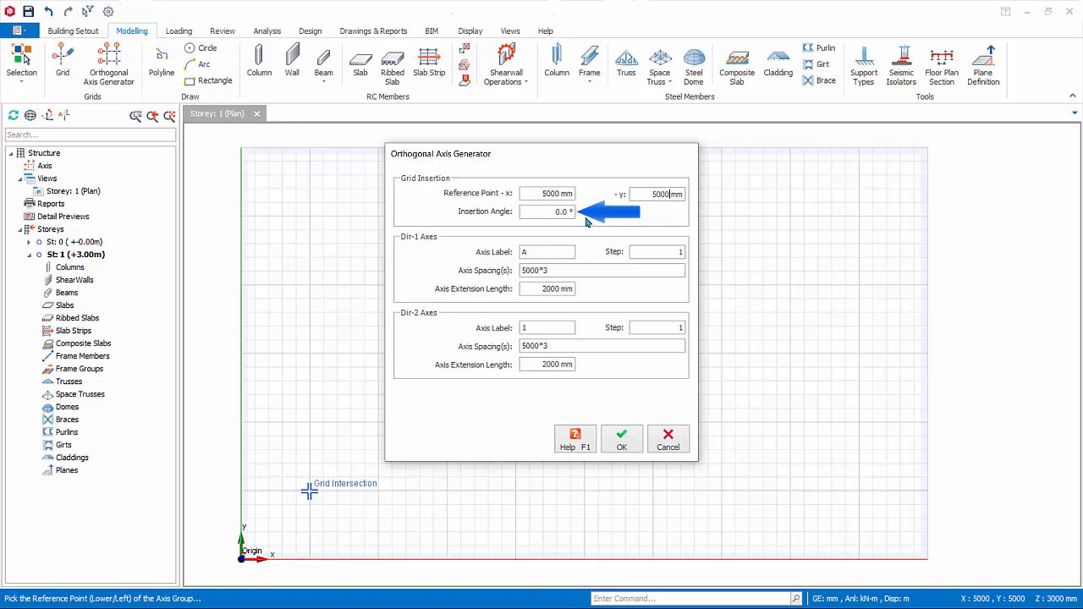
mouse_move(589, 221)
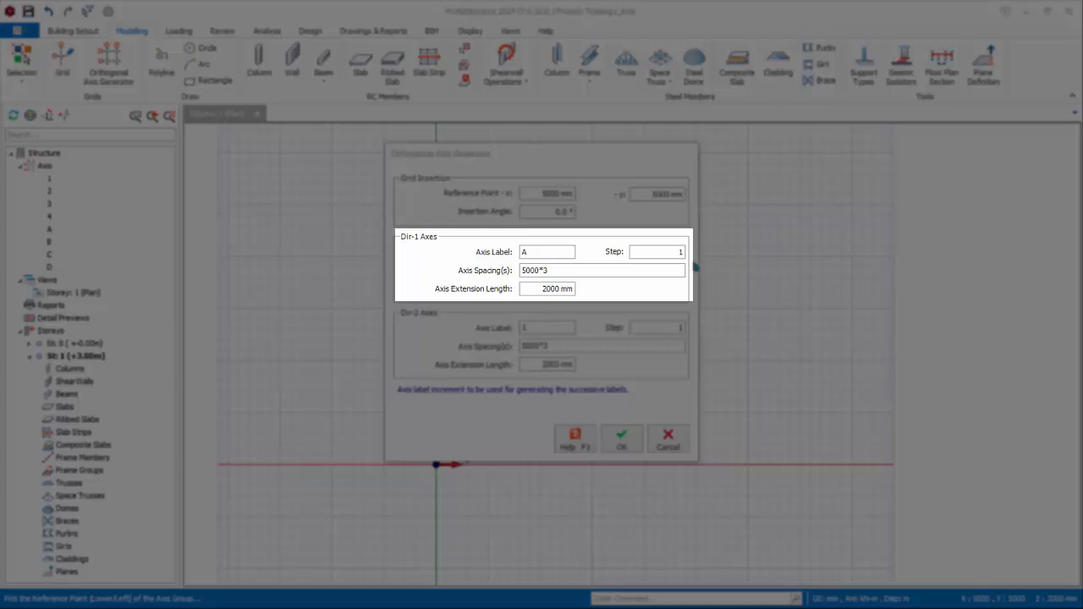
click(657, 251)
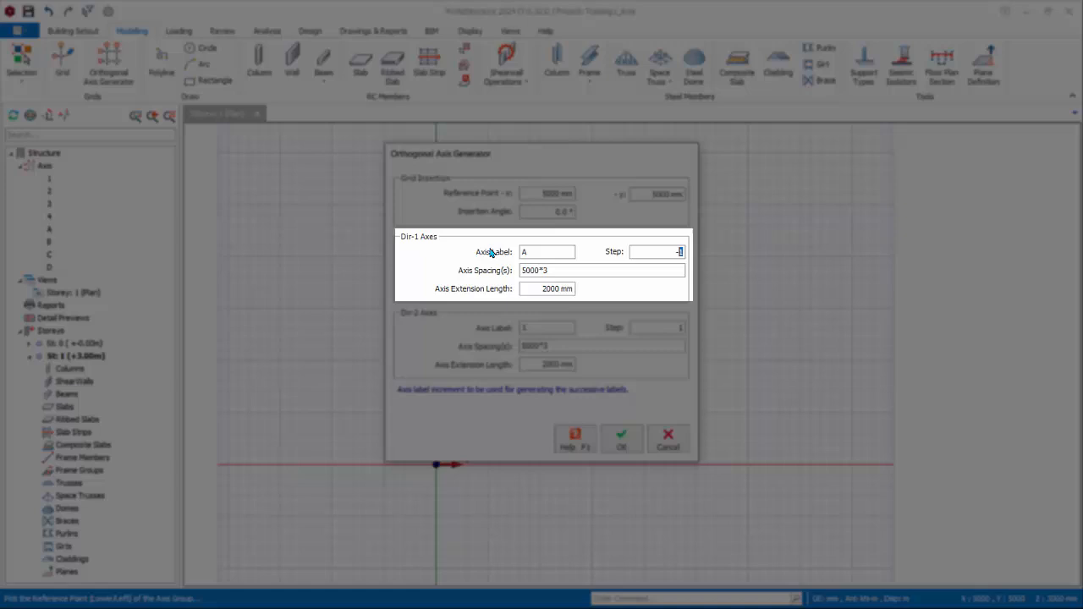
click(547, 251)
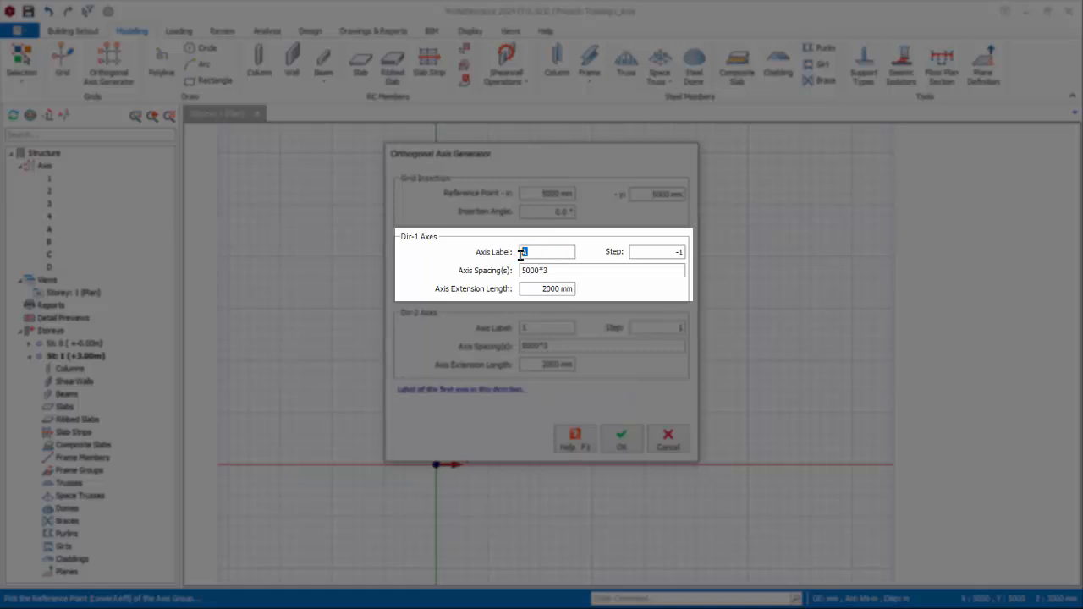
text(D)
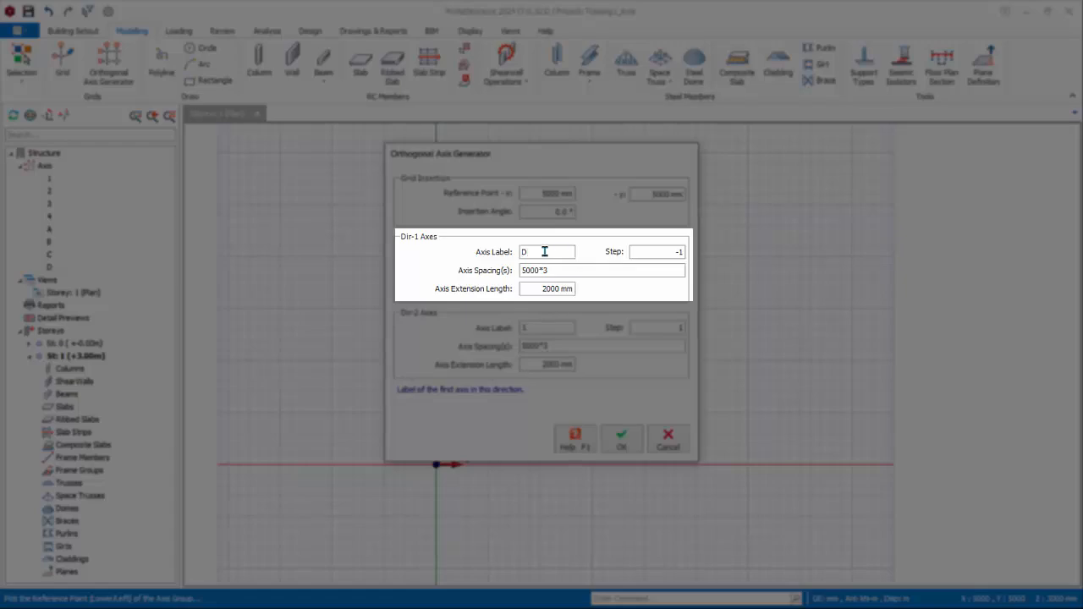
text(A)
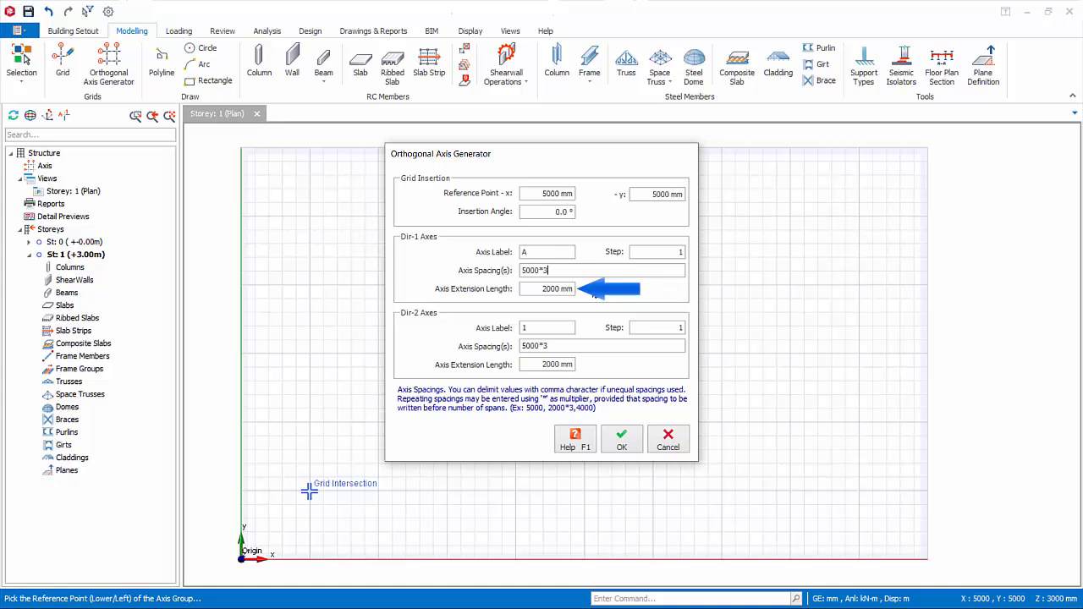
mouse_move(700, 287)
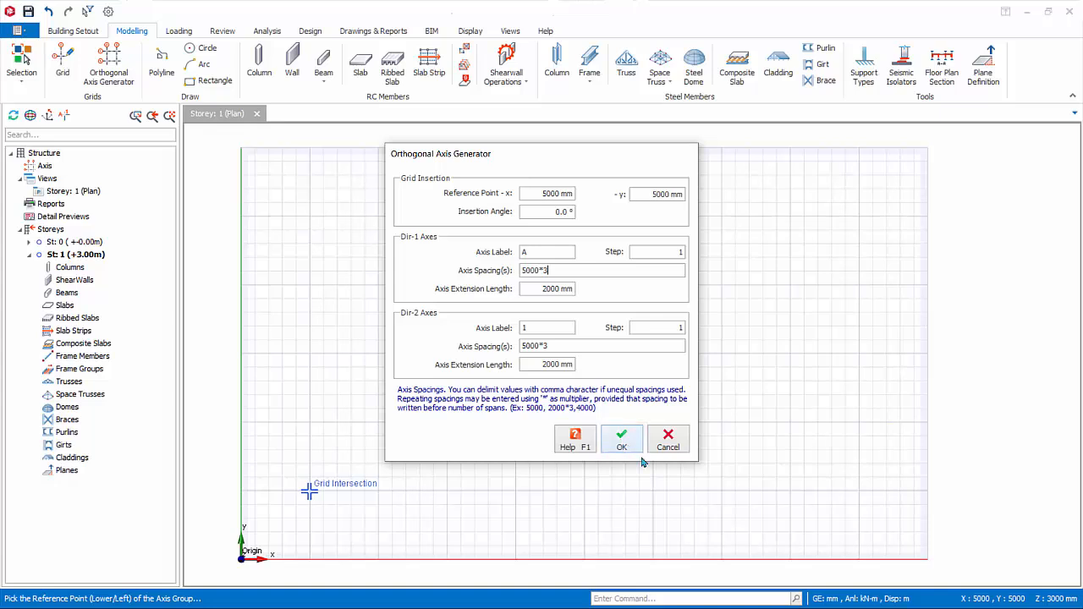
click(621, 440)
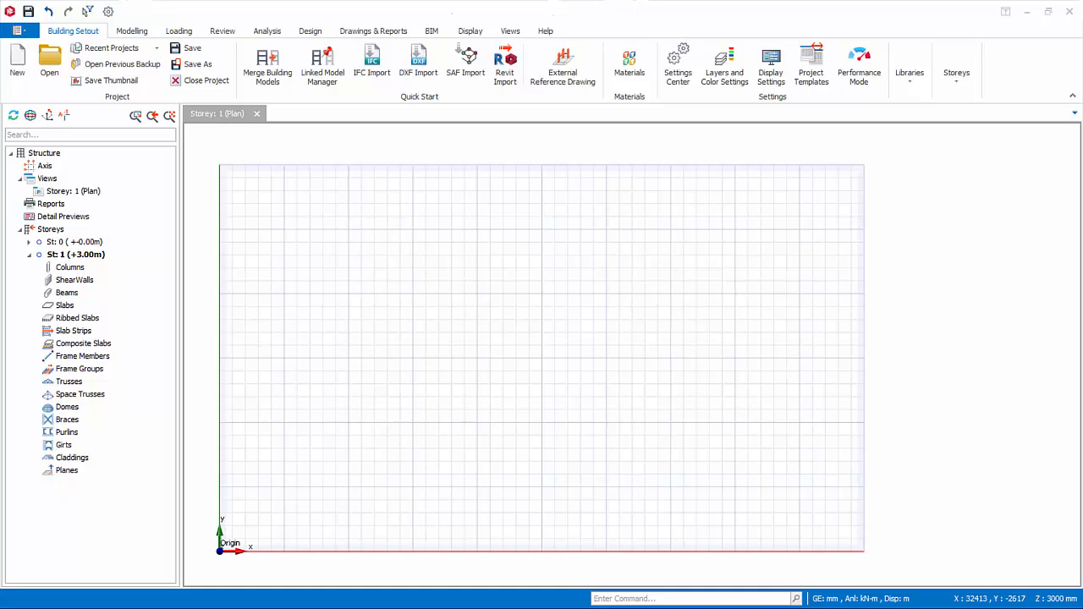
mouse_move(1051, 328)
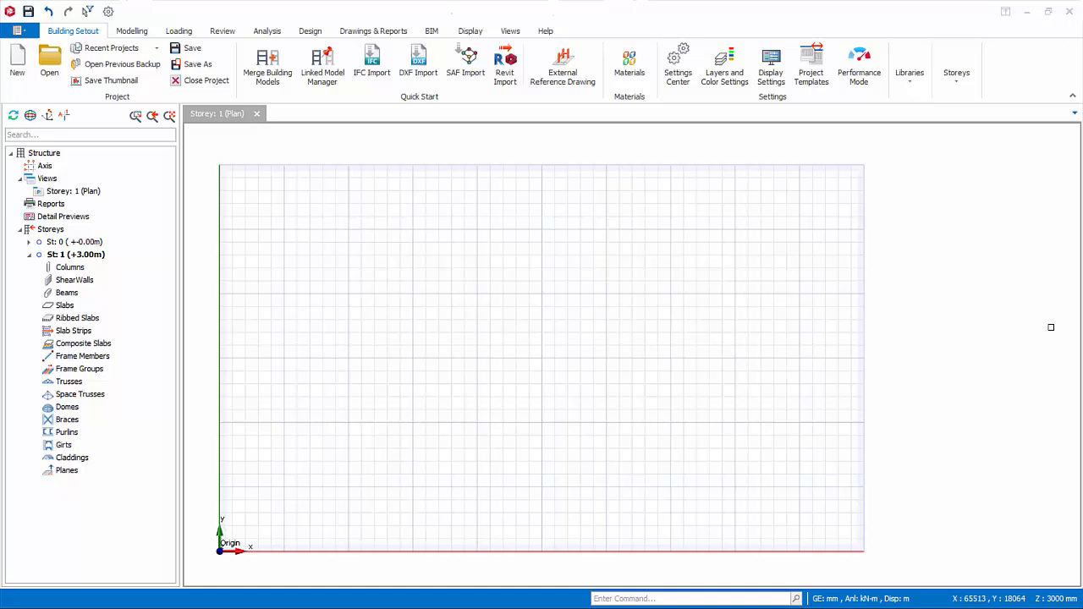
mouse_move(561, 68)
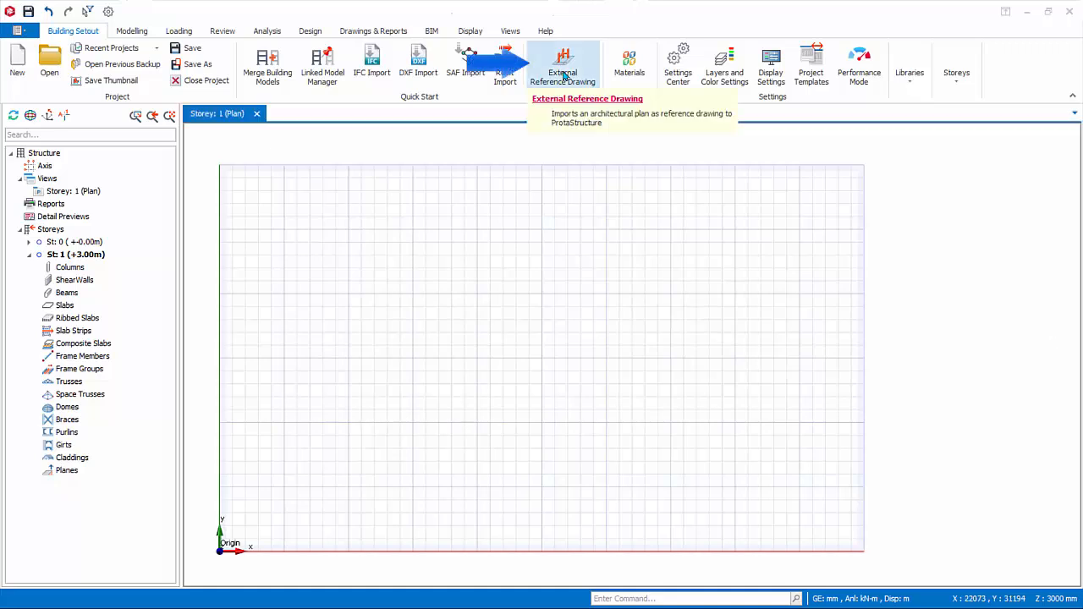
click(562, 66)
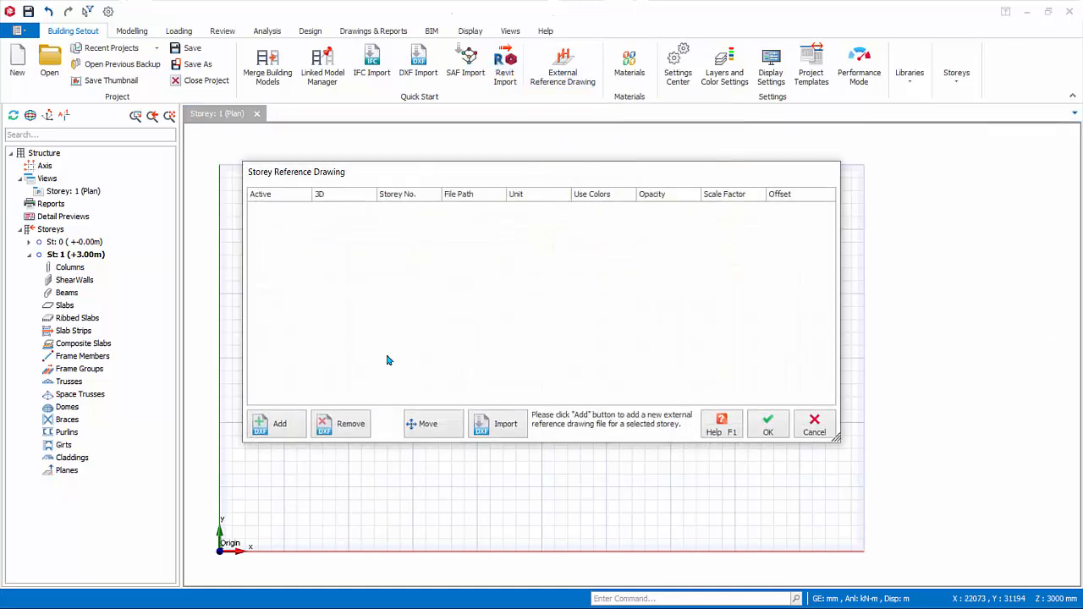
click(279, 423)
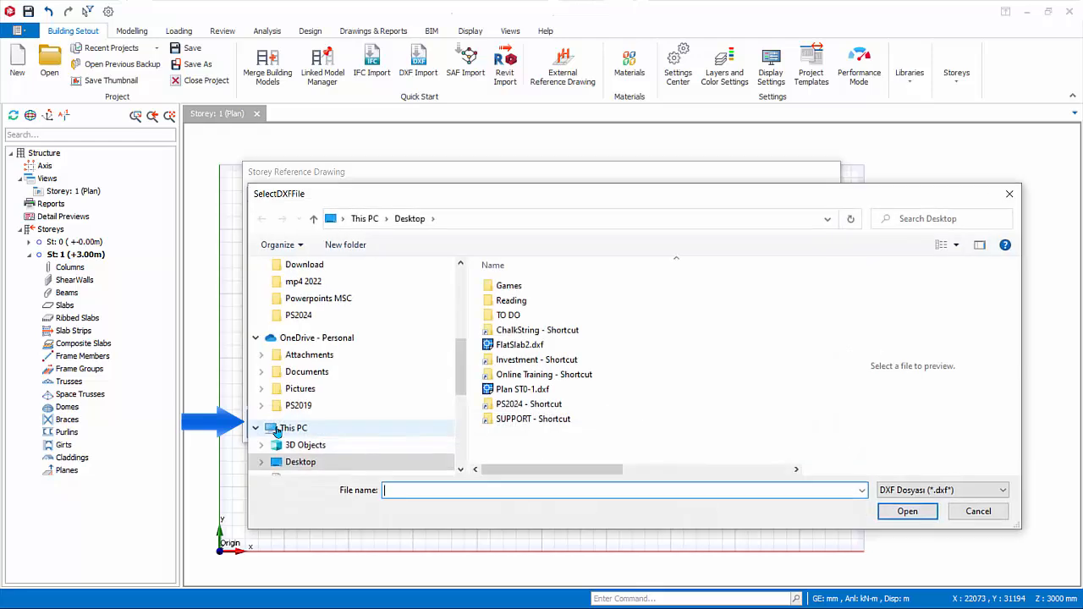
click(521, 388)
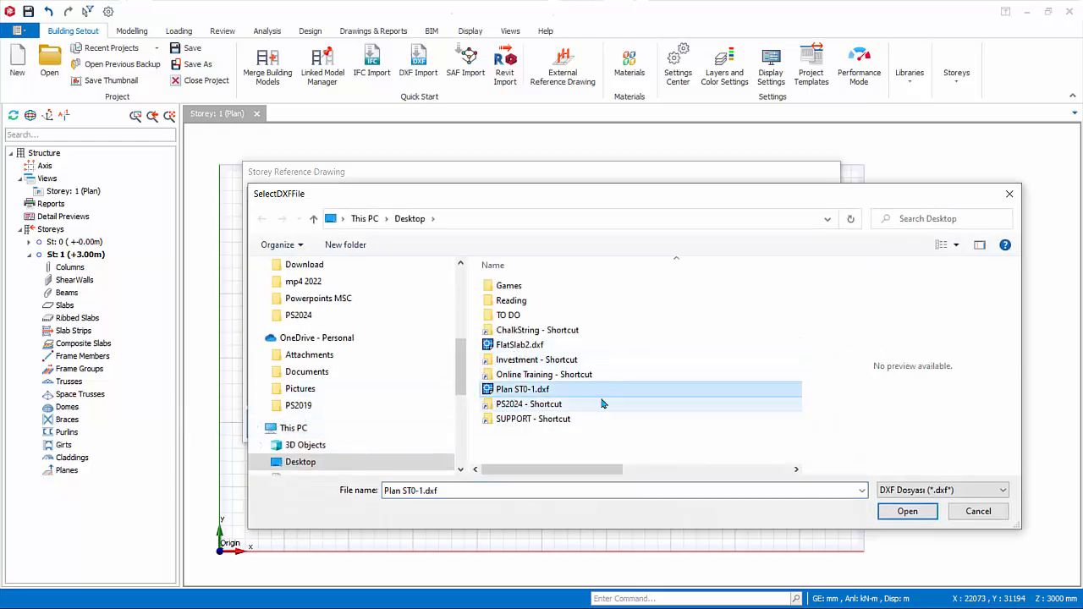
click(906, 511)
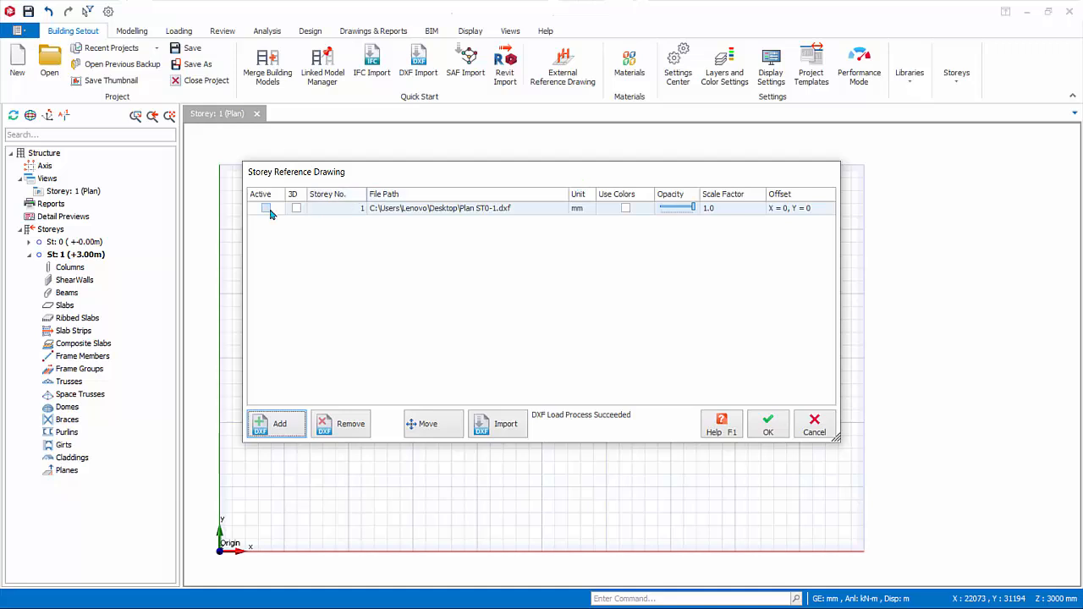
click(266, 208)
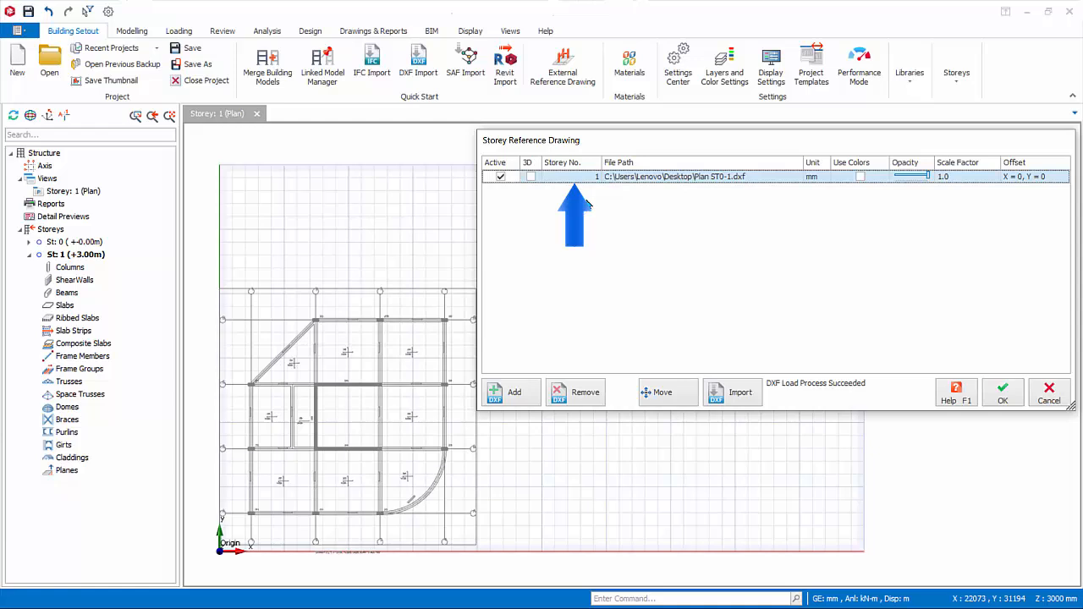
mouse_move(592, 193)
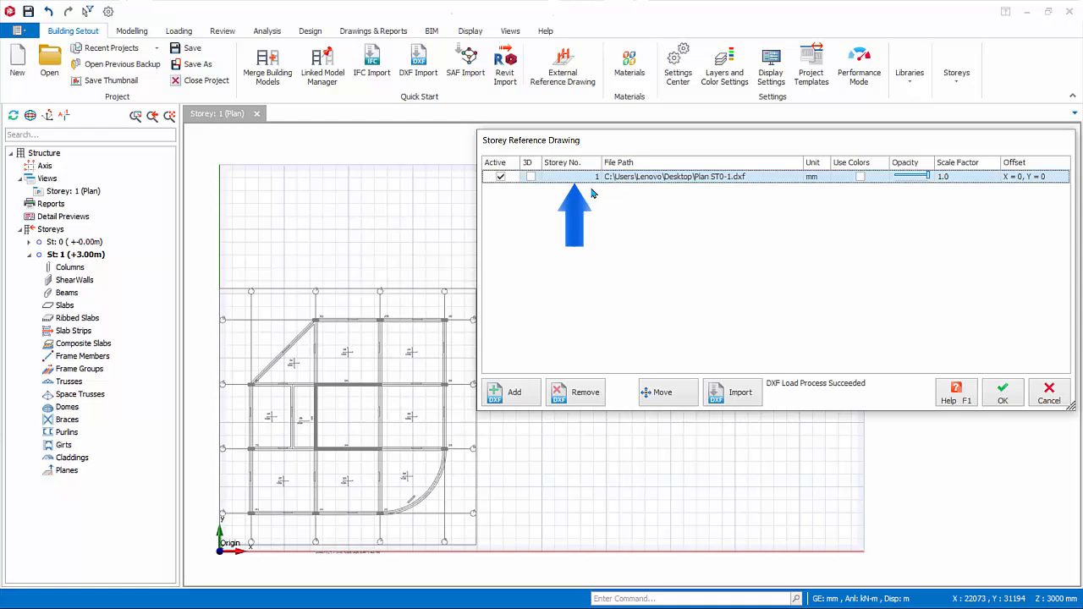
mouse_move(594, 193)
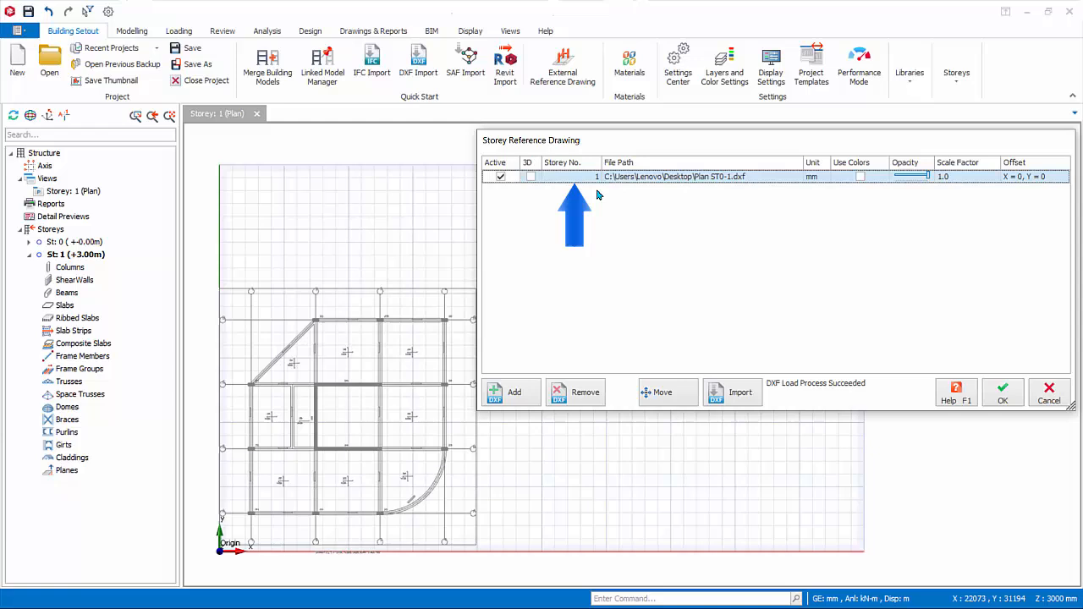
mouse_move(600, 198)
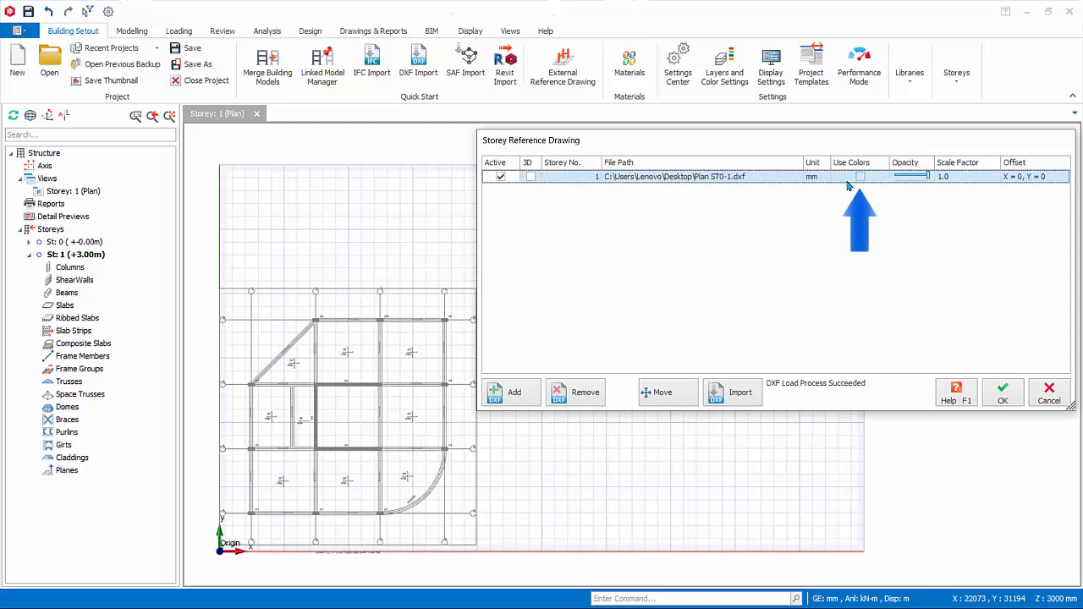
click(859, 175)
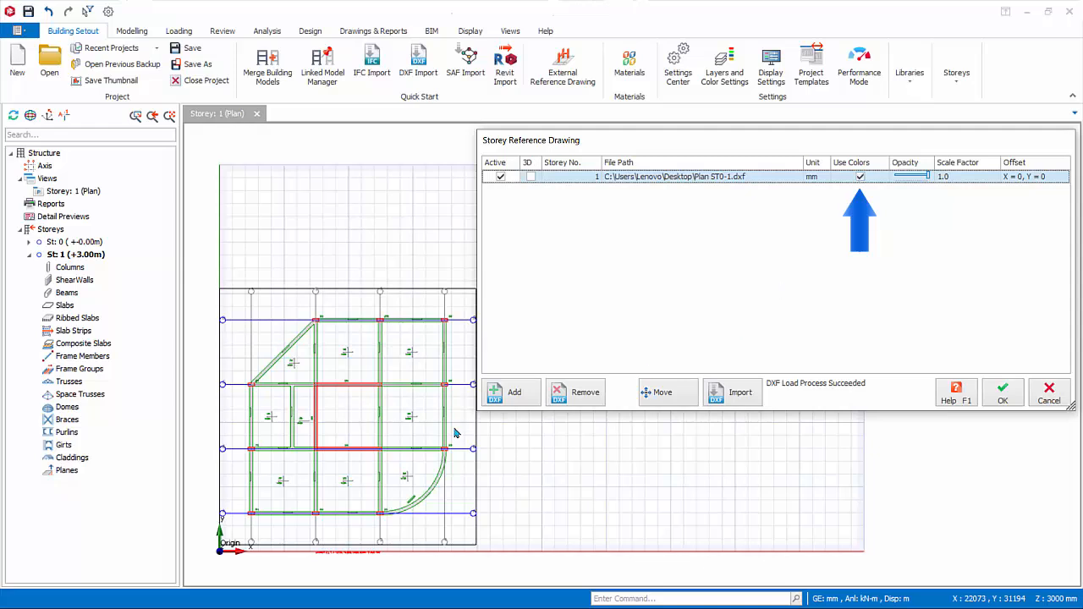
click(860, 176)
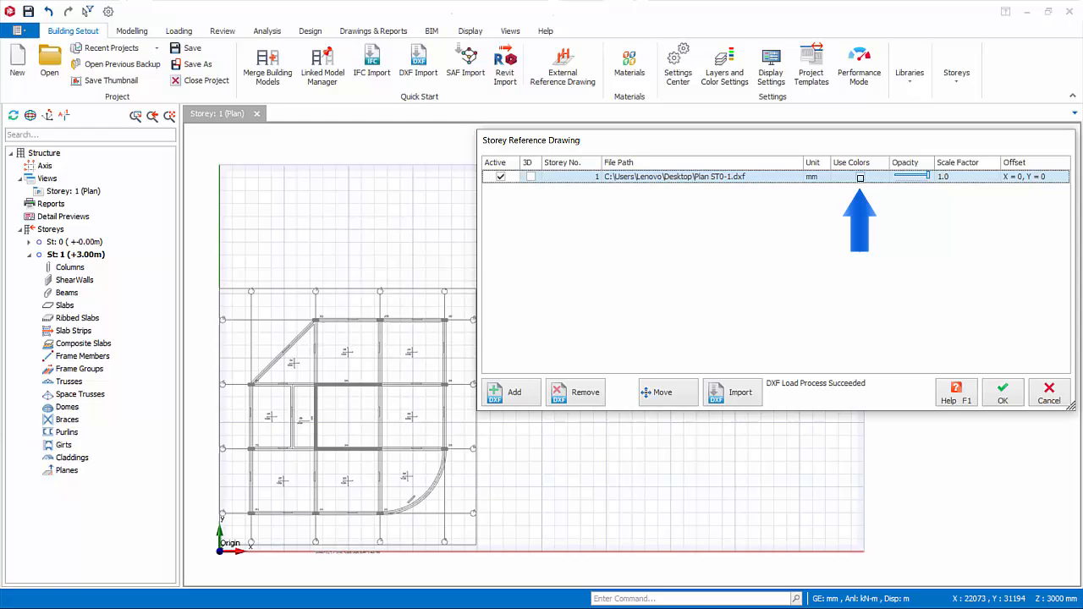
click(860, 176)
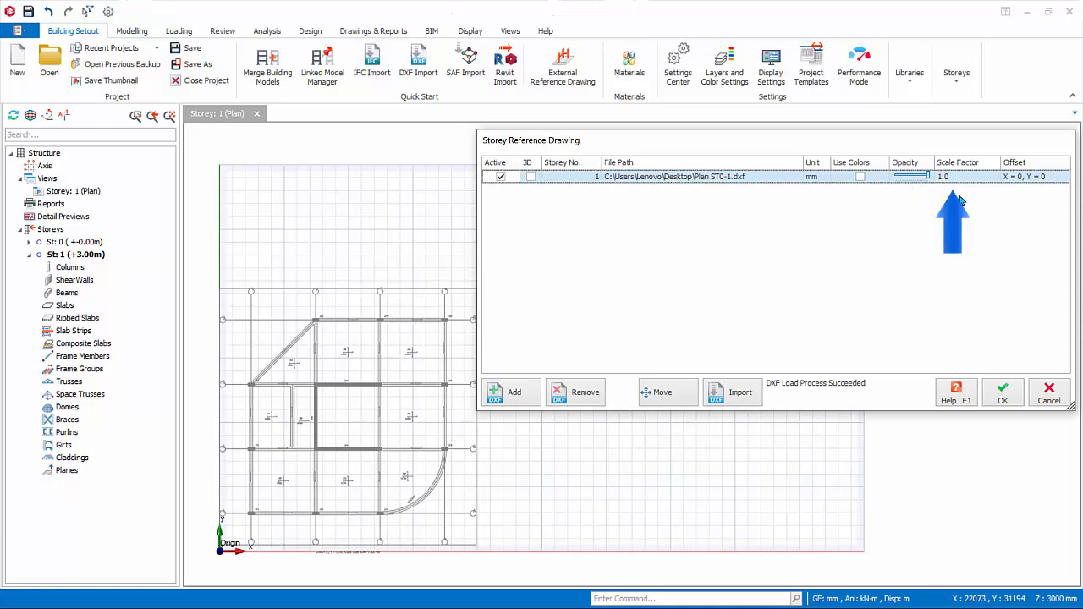
mouse_move(964, 199)
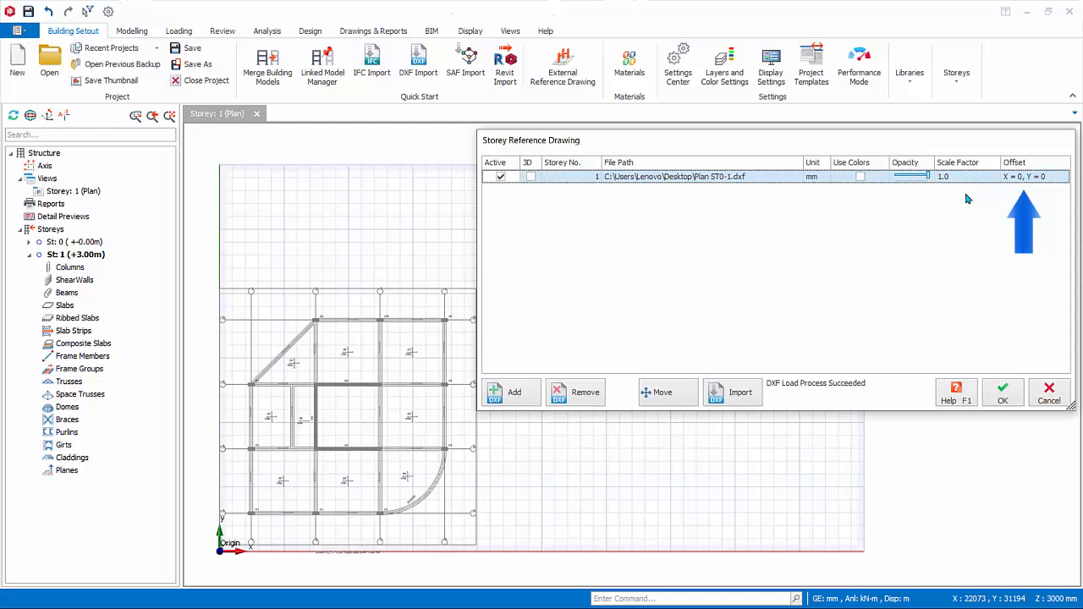
mouse_move(1038, 196)
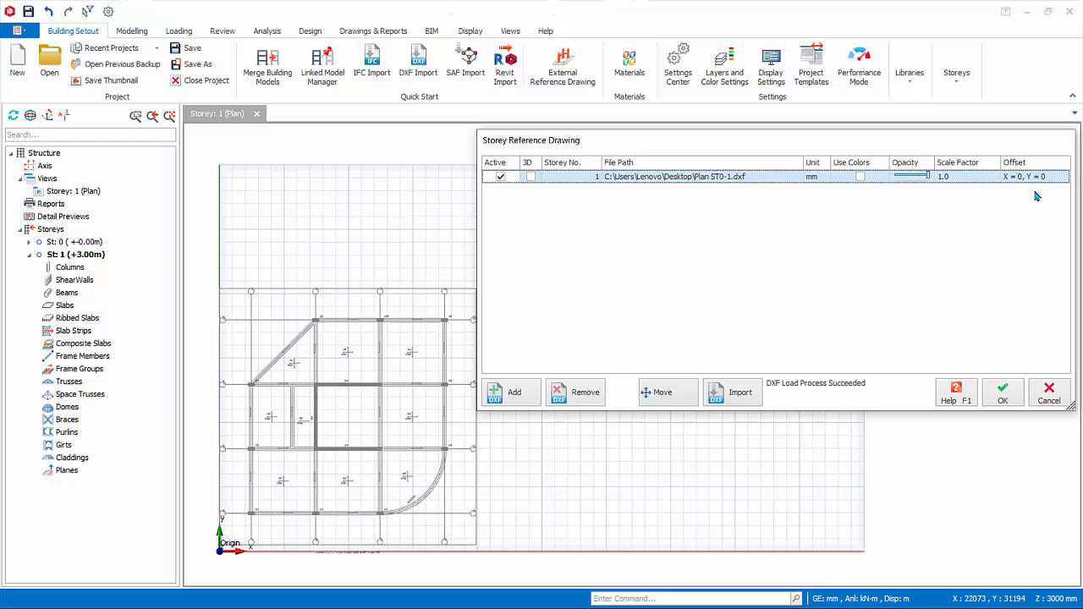
Step: Move the reference drawing to offset X = 2550, Y = 2050 onto the axis intersection
click(661, 393)
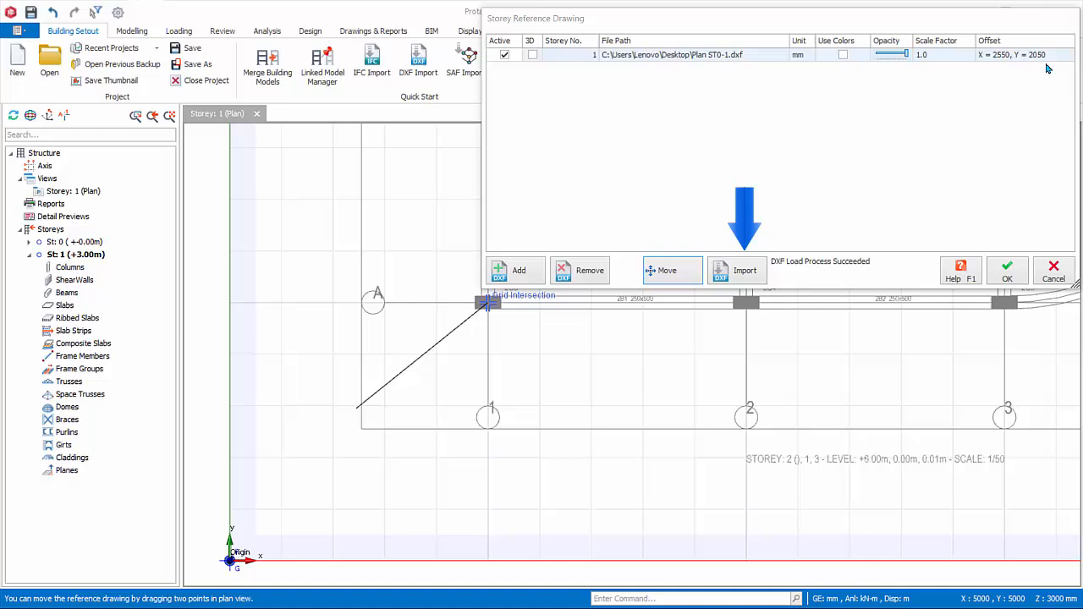
mouse_move(969, 154)
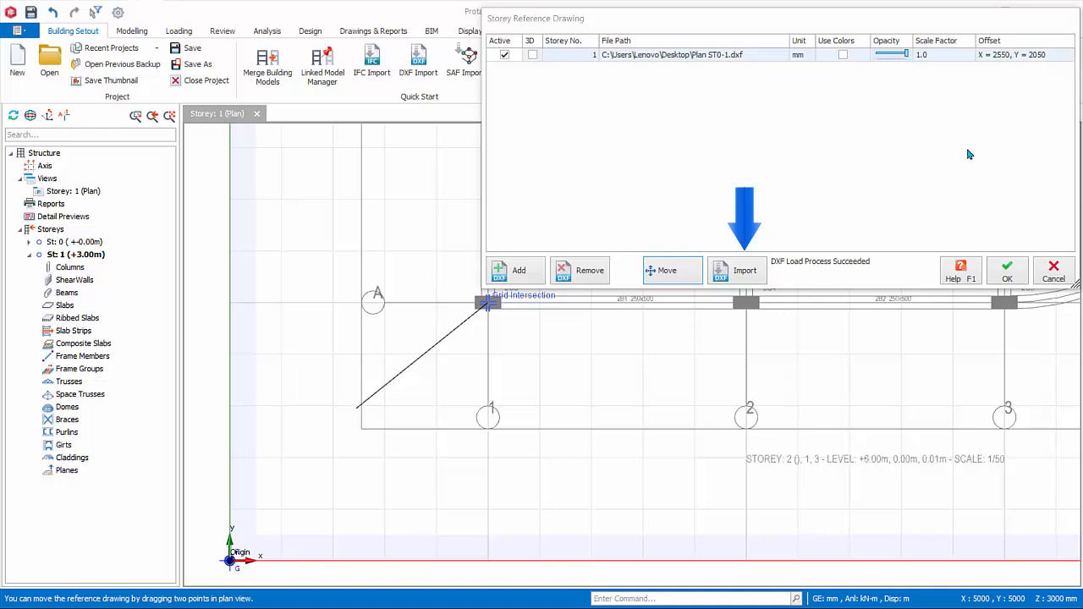
mouse_move(773, 288)
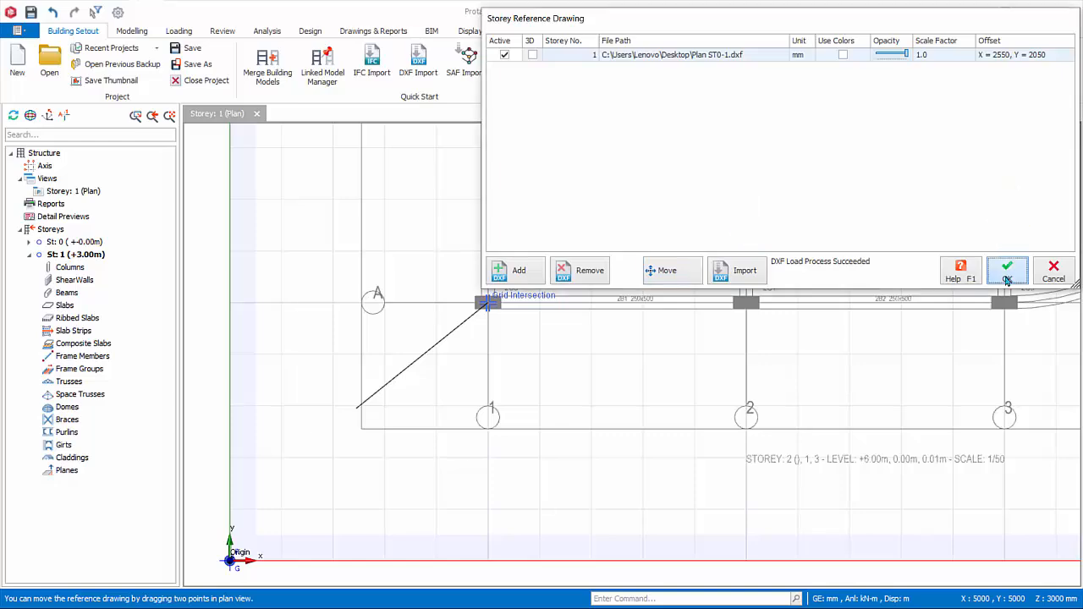
Step: Accept the reference settings and begin drawing grid axis A over the plan's grid line
click(1006, 269)
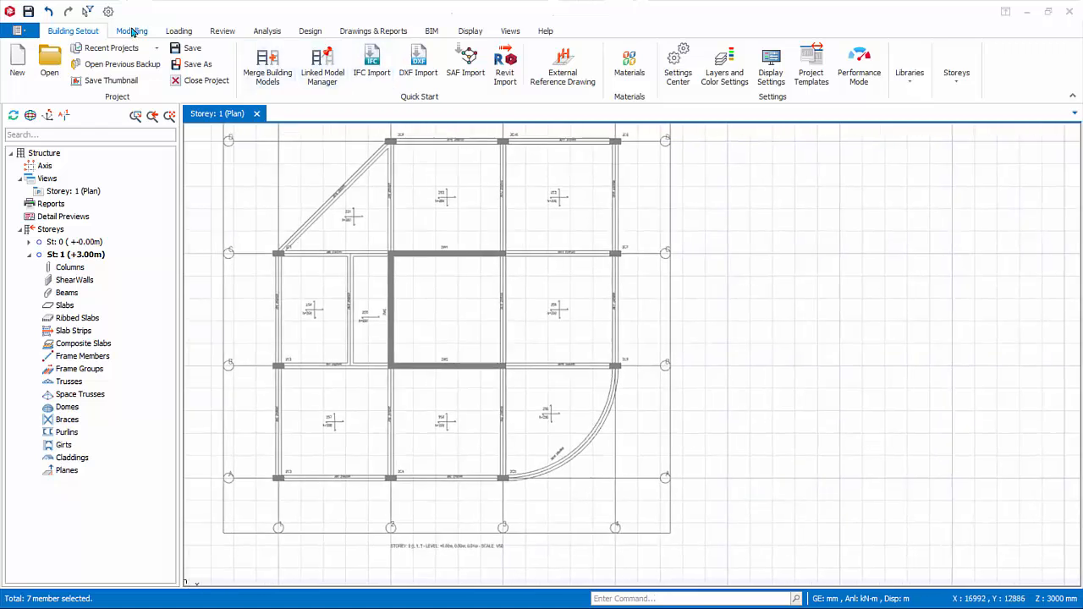
click(132, 30)
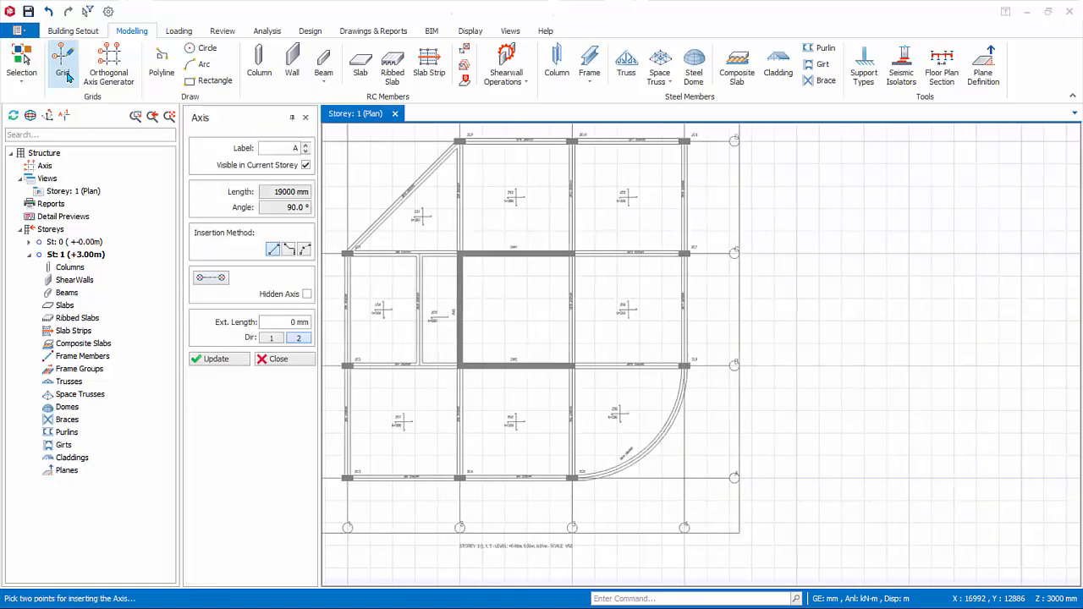
click(270, 339)
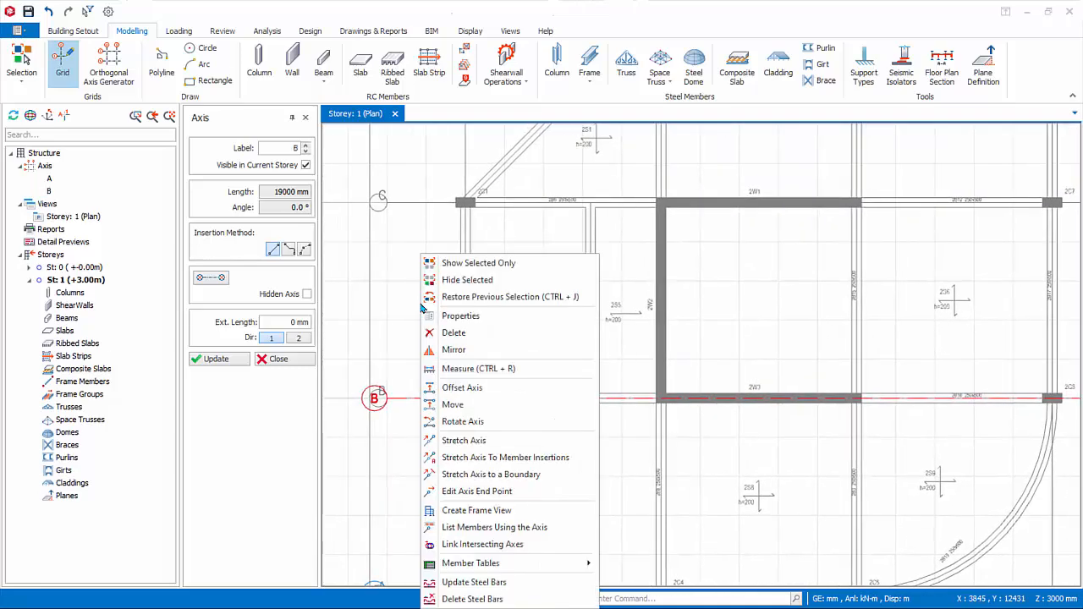
Step: Measure the plan grid spacing and offset parallel axes B–D and 1–3 from the first axis
click(477, 369)
text(5000)
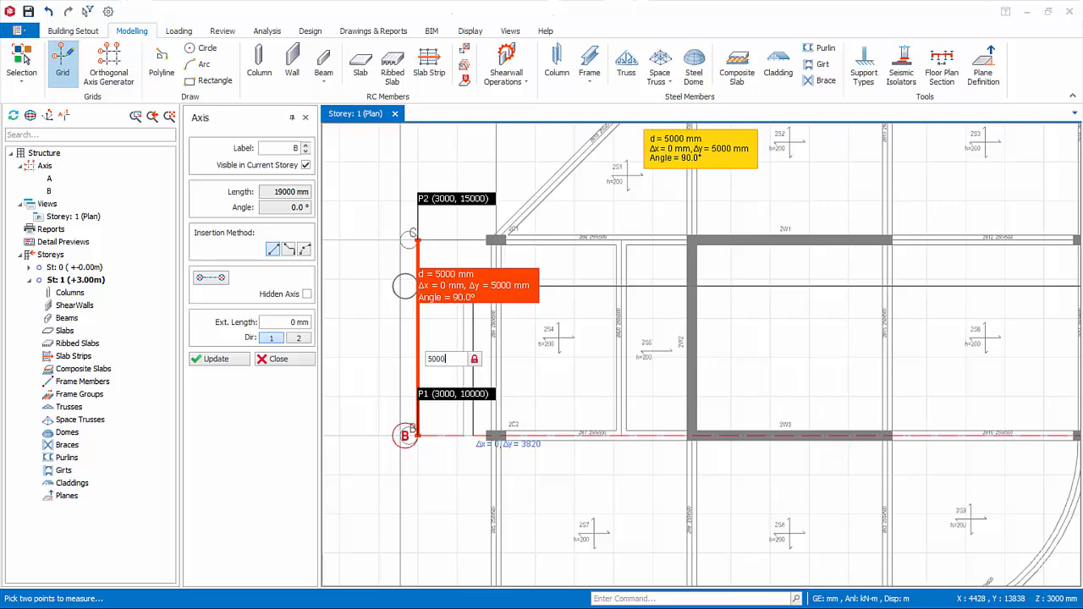
right_click(414, 415)
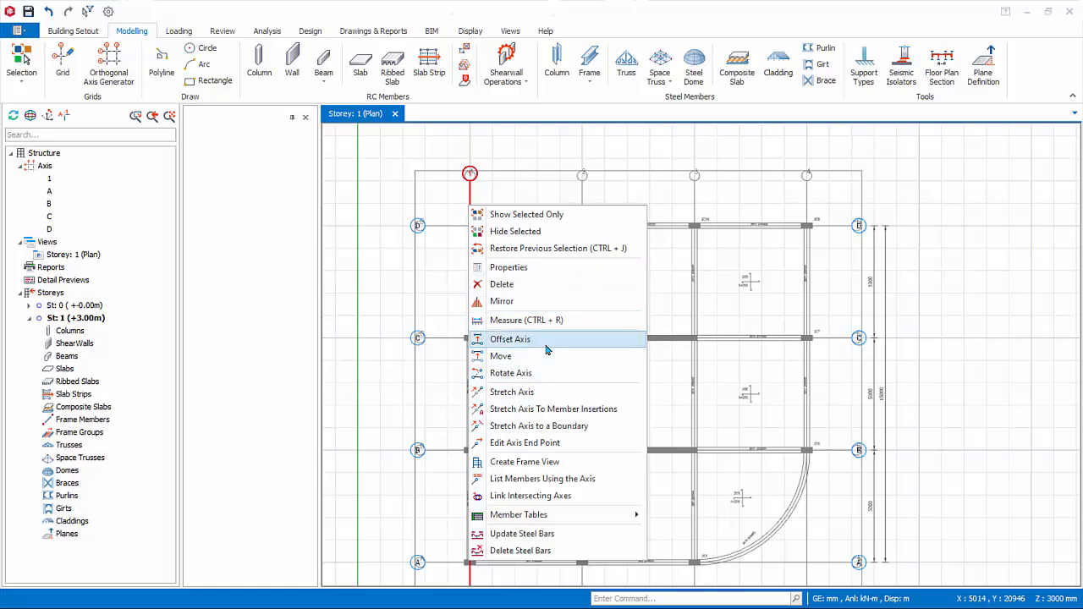
click(509, 338)
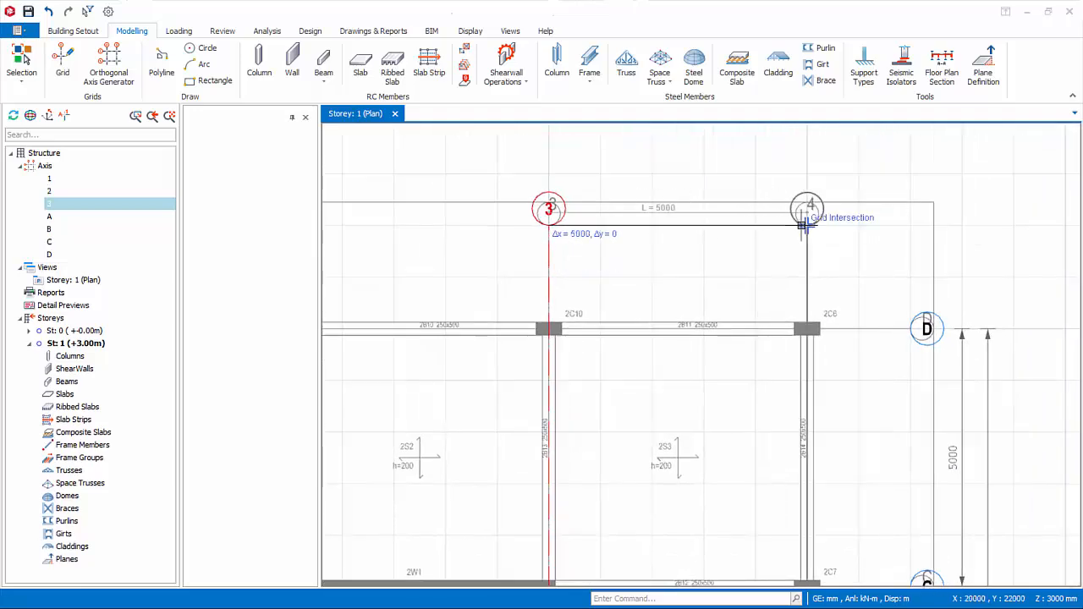
Step: Deactivate the external reference drawing, leaving only the new axes on Storey 1
click(73, 31)
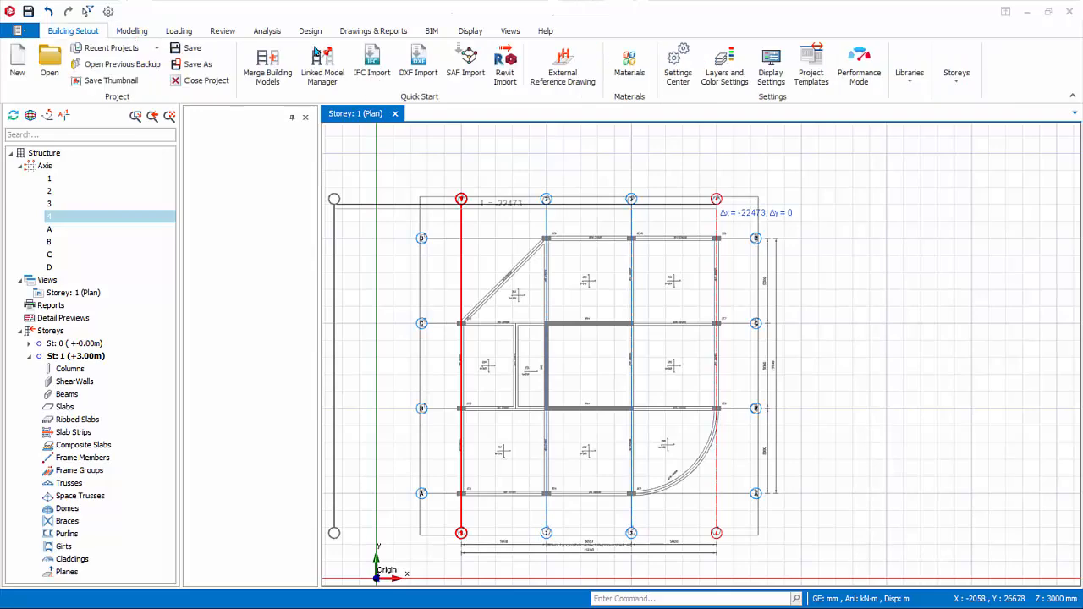
mouse_move(561, 67)
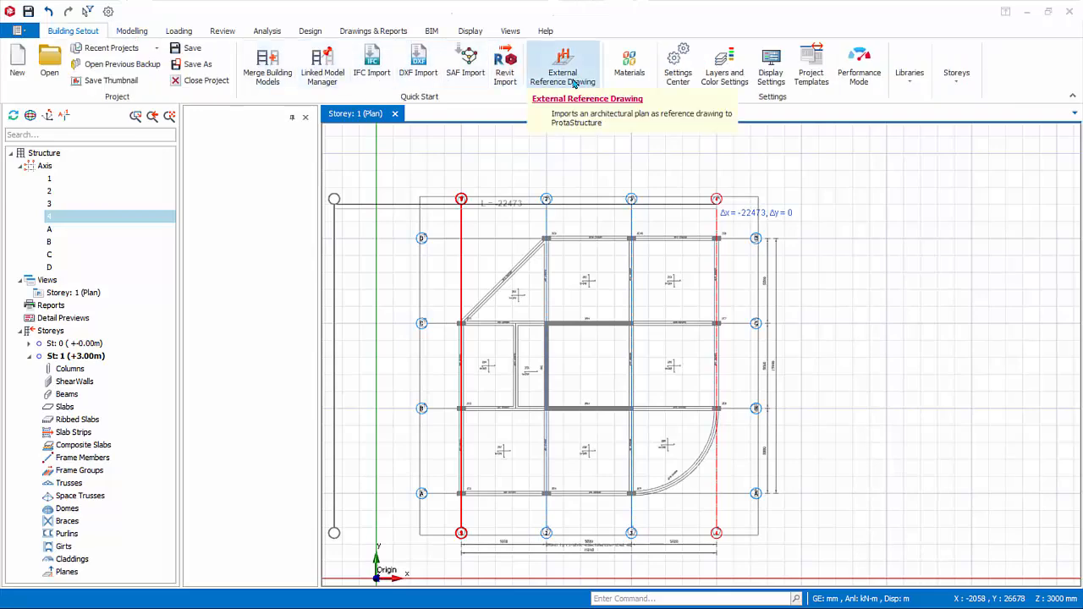
click(561, 66)
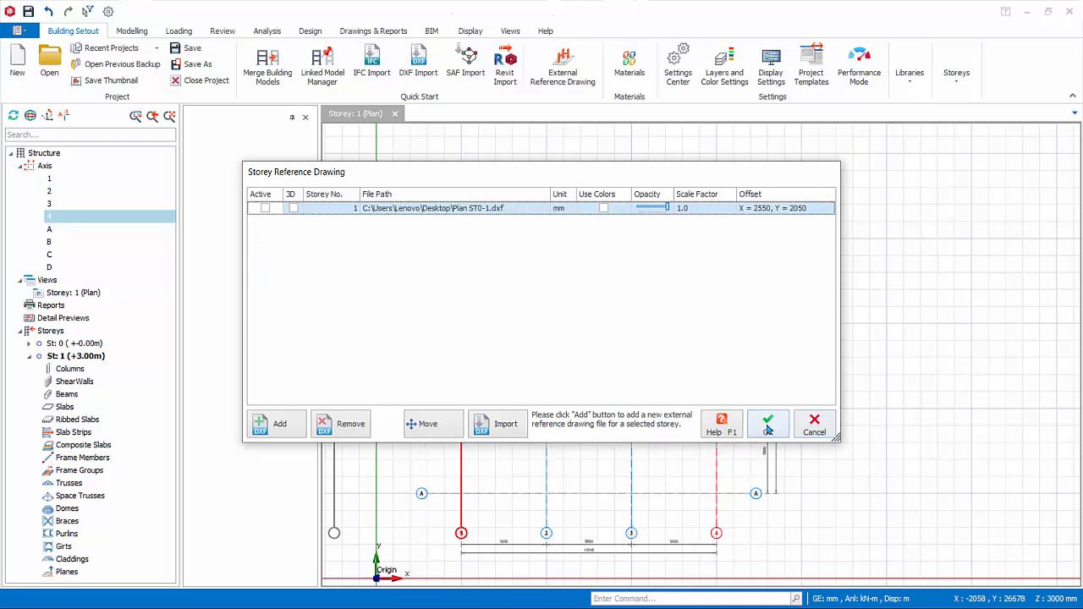
click(767, 423)
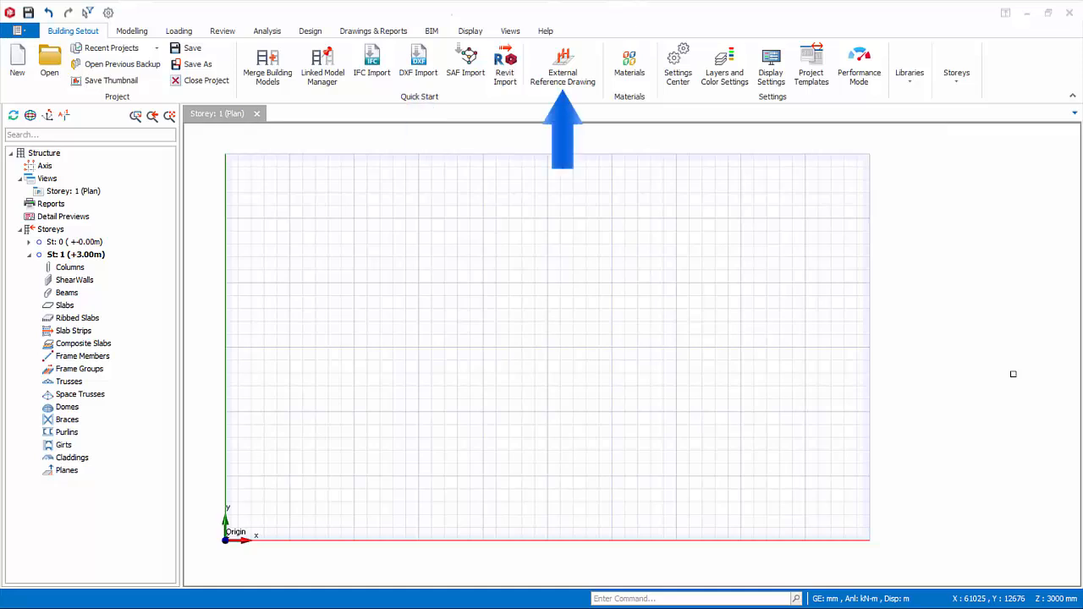
mouse_move(998, 298)
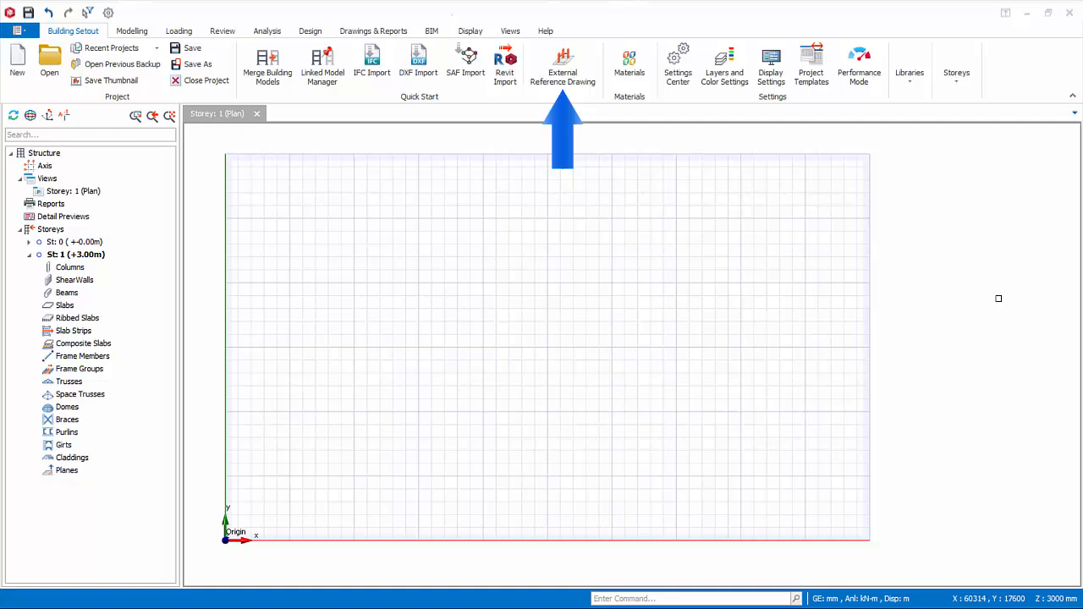
mouse_move(911, 166)
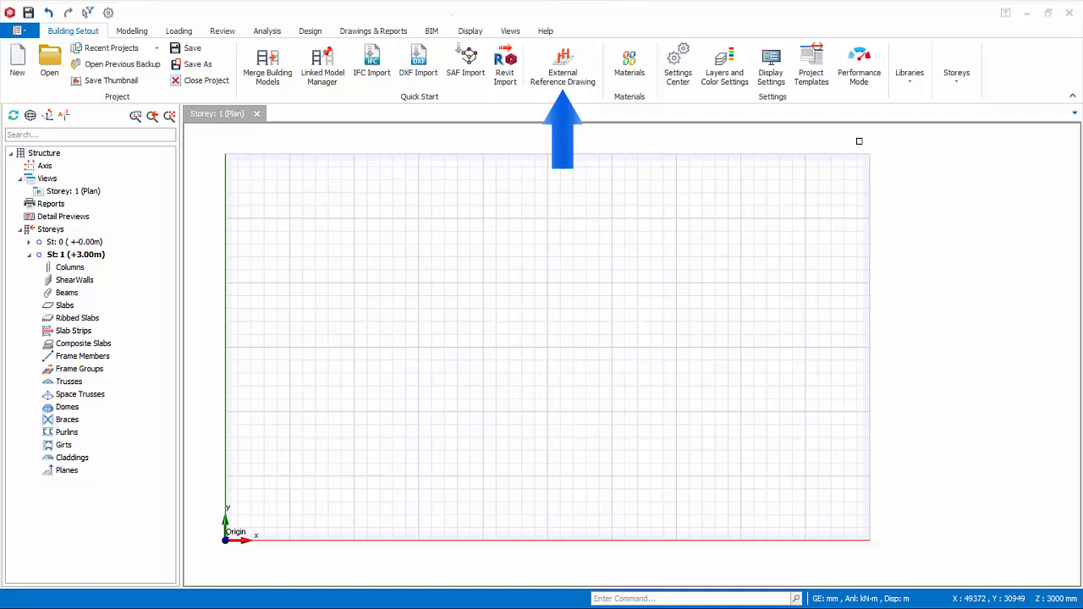
mouse_move(741, 121)
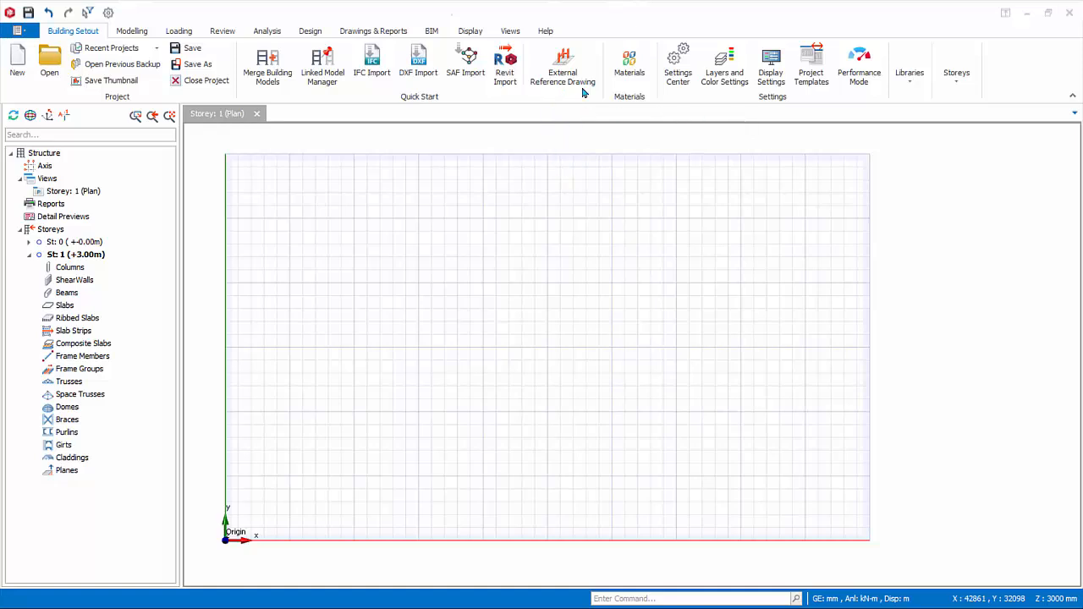
Step: Add Plan STO-1.dxf as the storey reference drawing and bring up its DXF Import settings
click(561, 68)
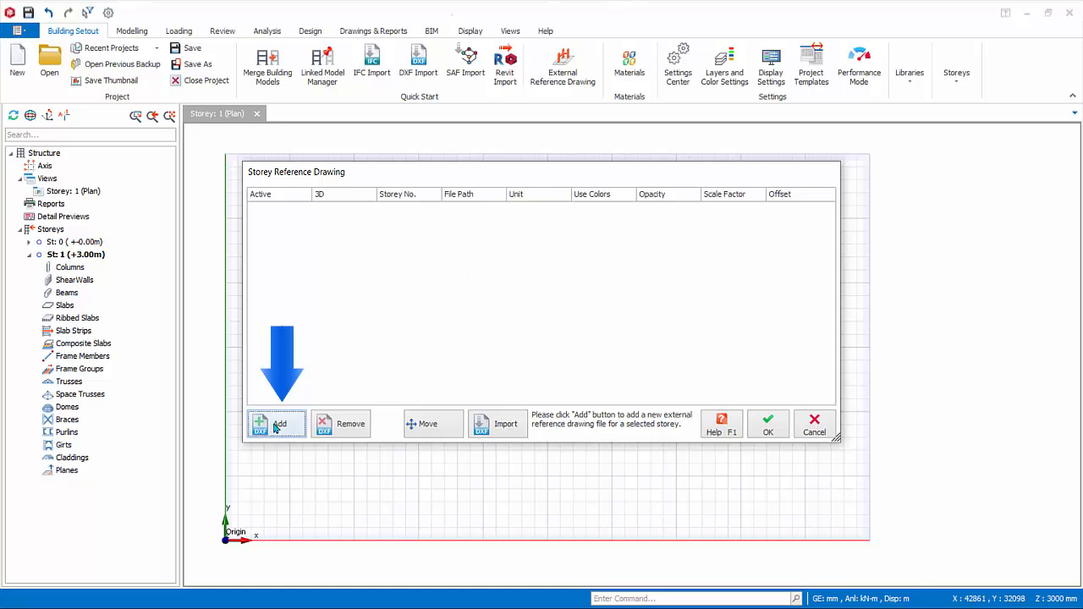
click(279, 423)
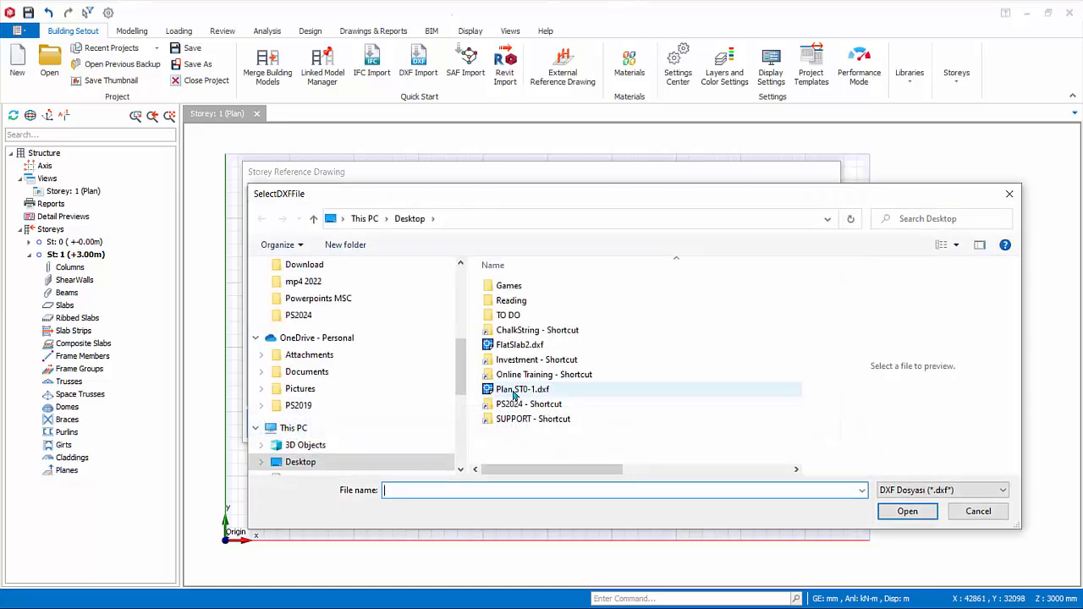
click(521, 387)
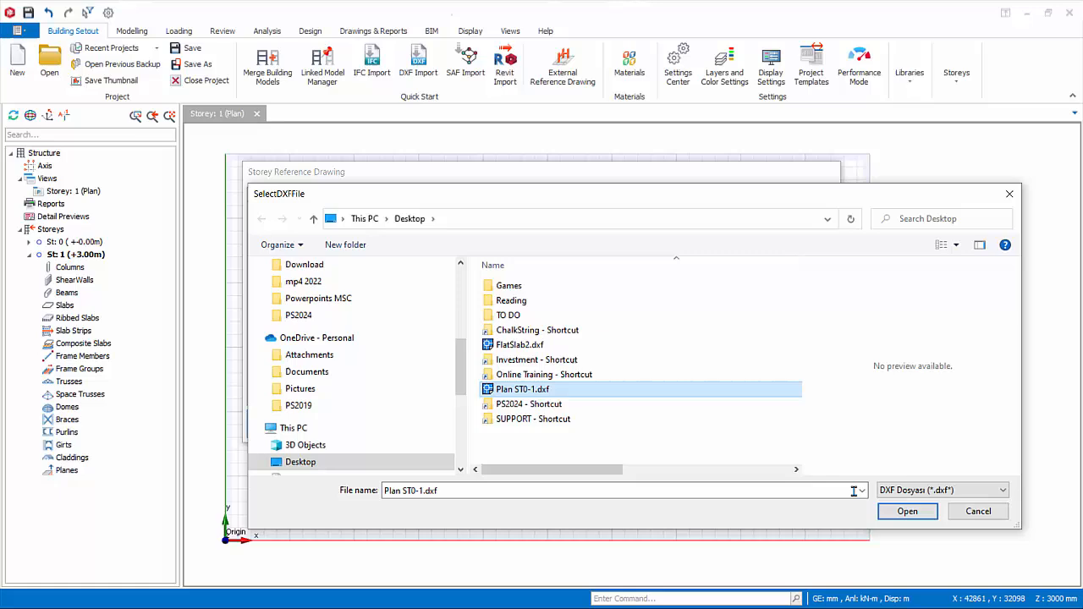
click(907, 511)
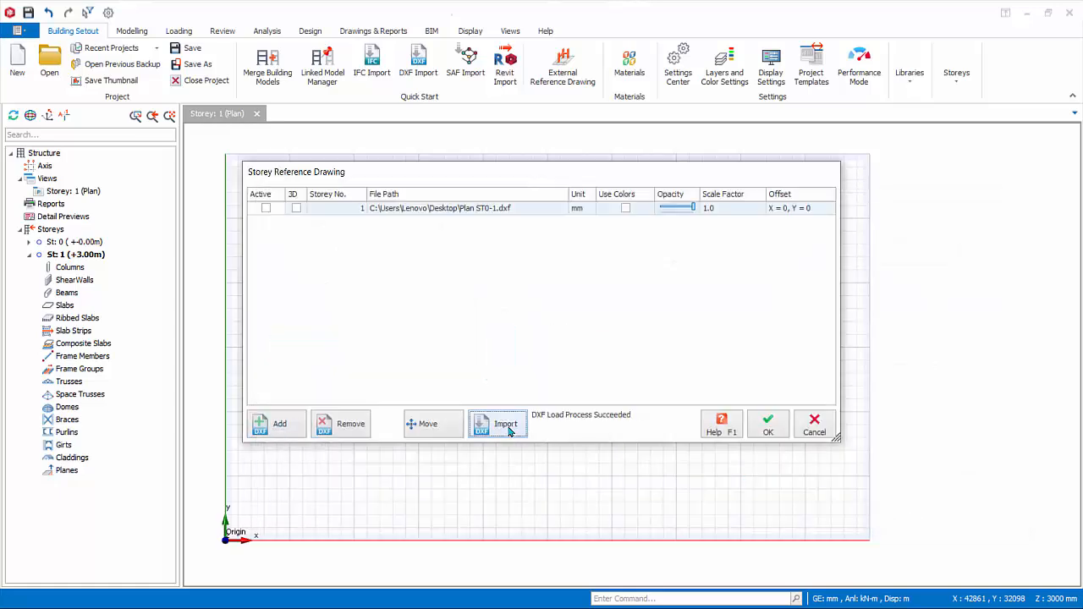
click(497, 423)
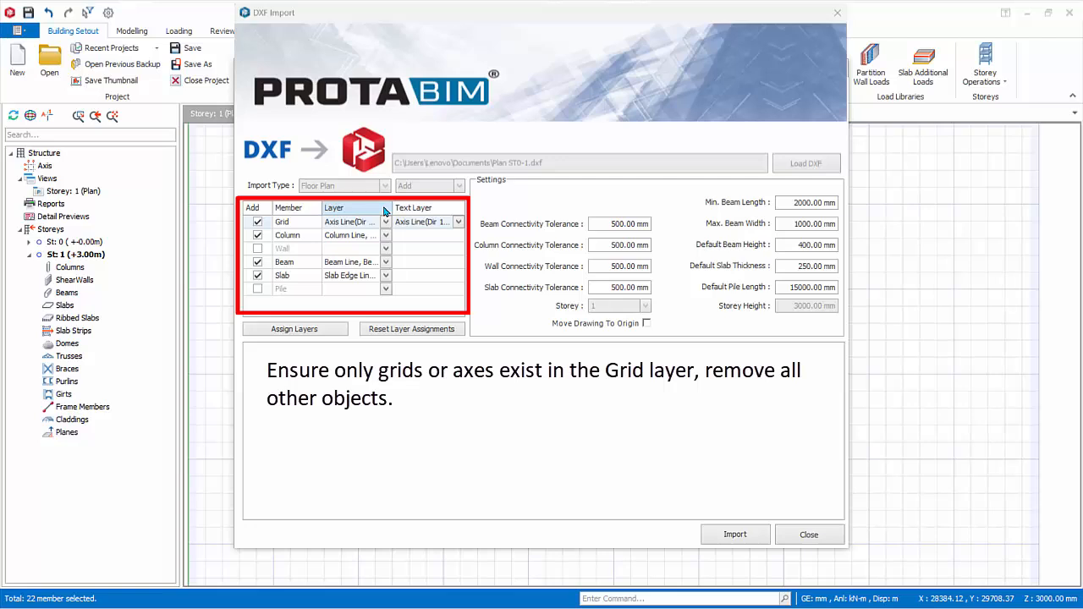
mouse_move(387, 213)
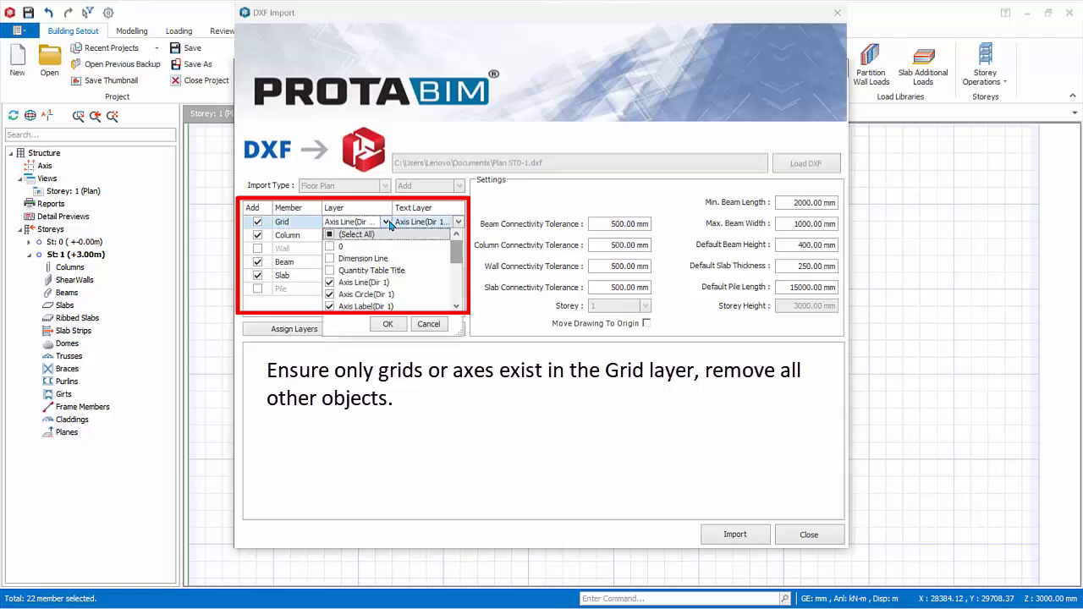
Step: Map the Grid member to only the axis line layers, with Axis Label as its text layer
scroll(down, 3)
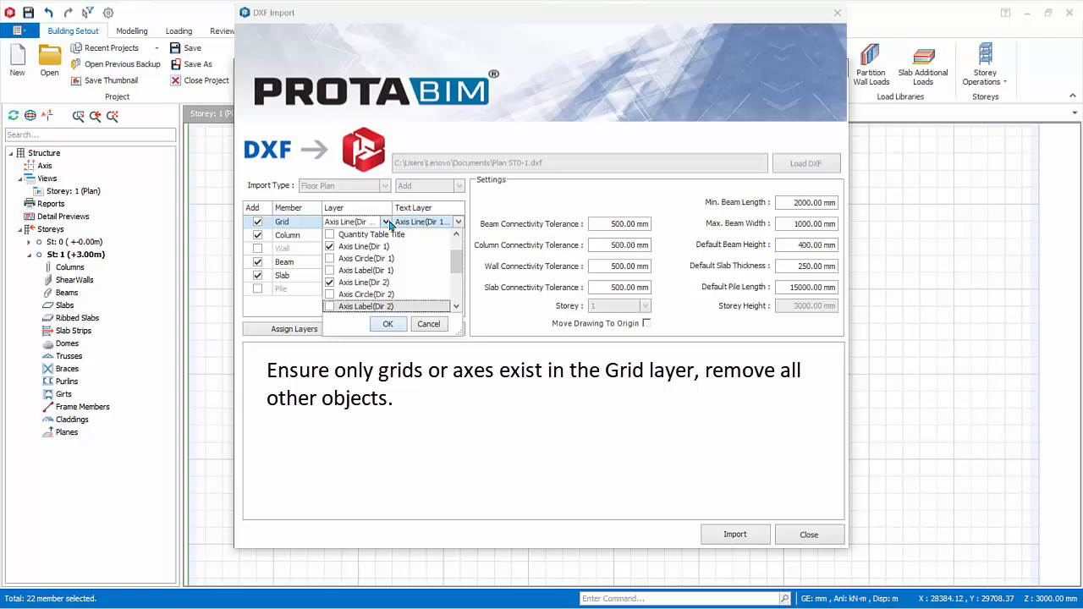
click(387, 323)
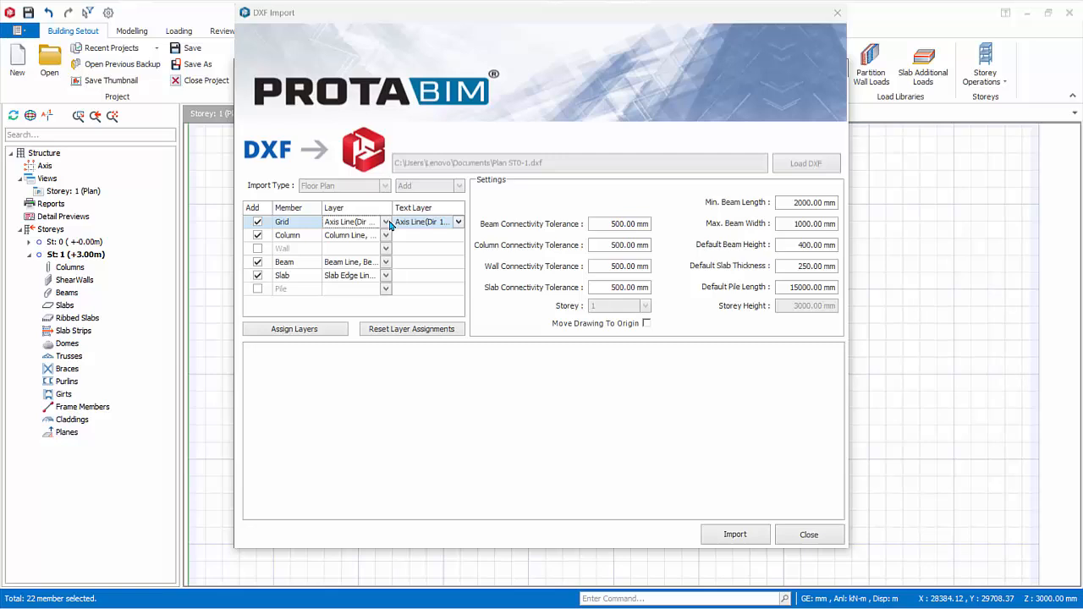
click(457, 222)
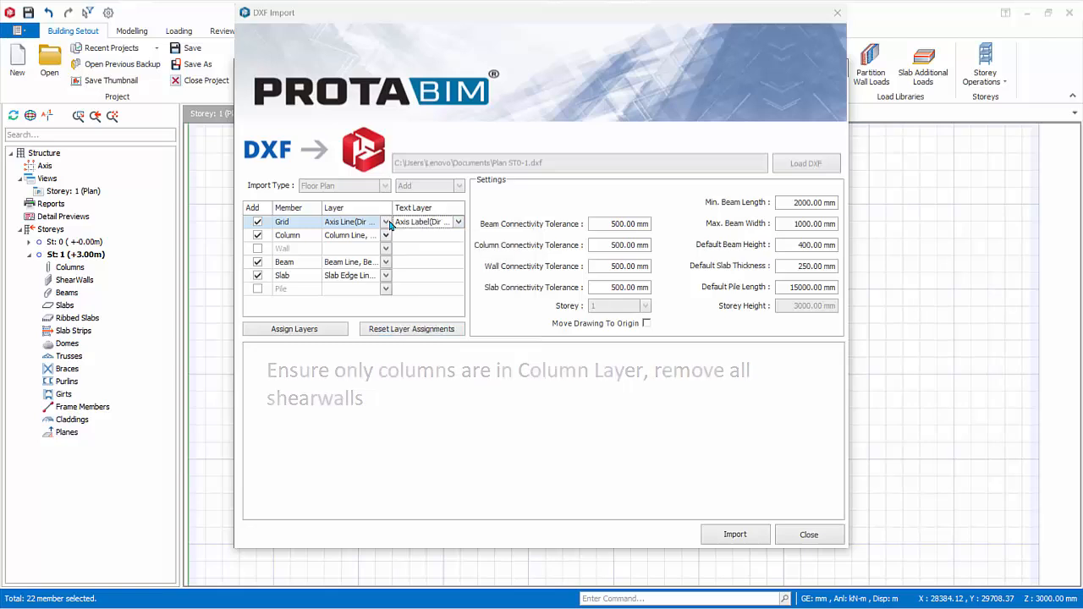
Step: Confirm the column layers, untick Beam and Slab, then reset and auto-assign member layers
click(386, 235)
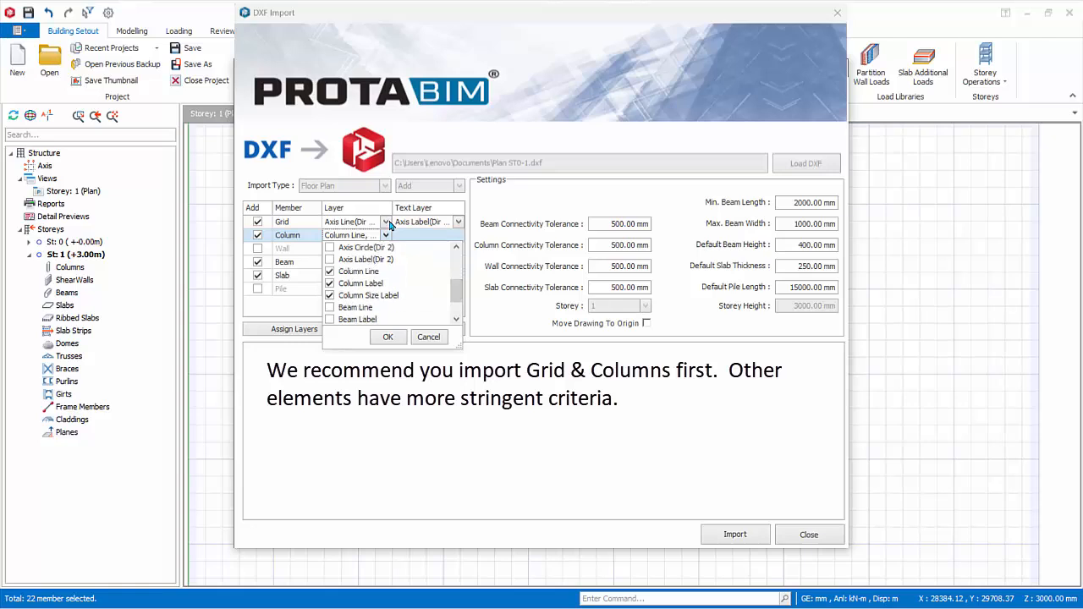
click(388, 337)
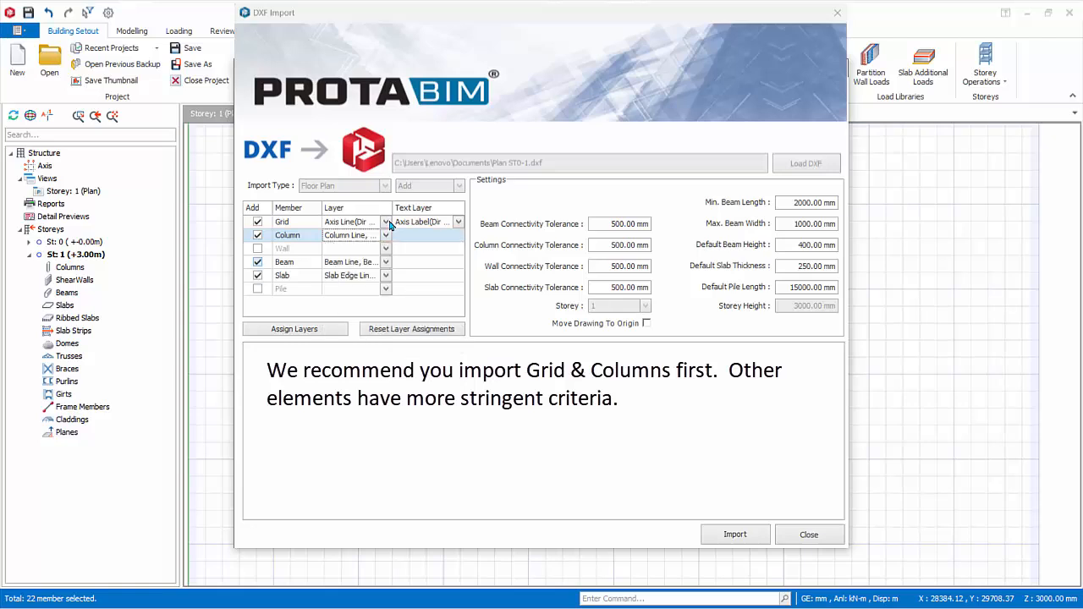
click(257, 260)
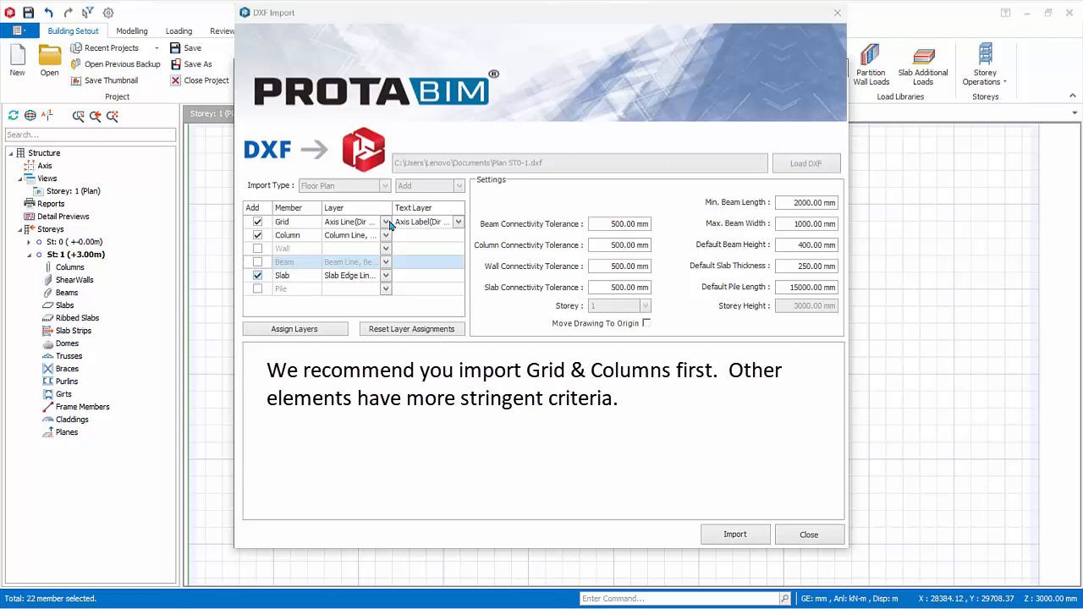
click(257, 274)
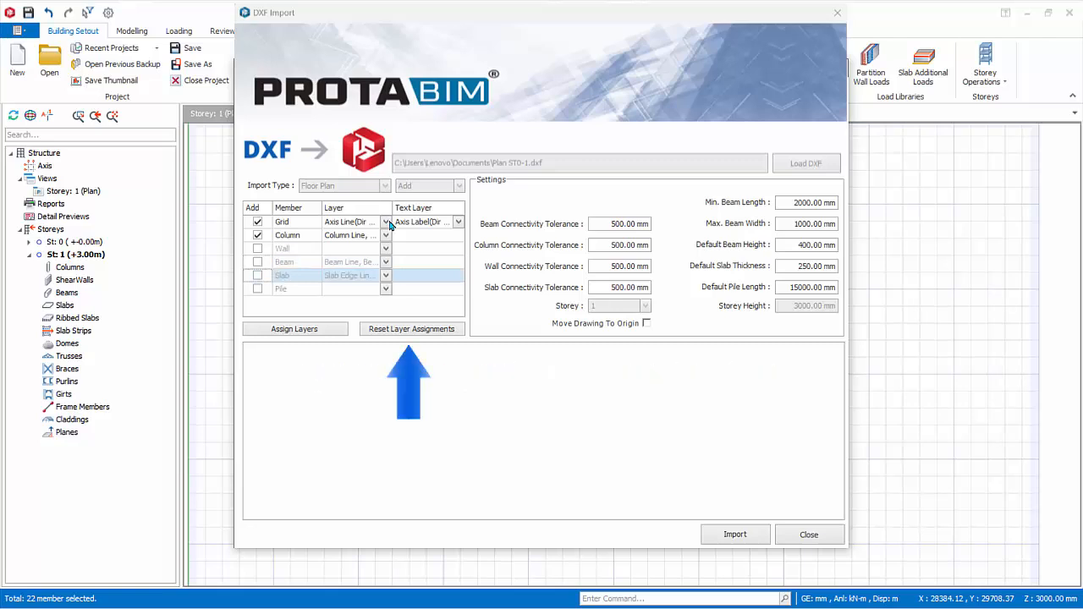
click(411, 328)
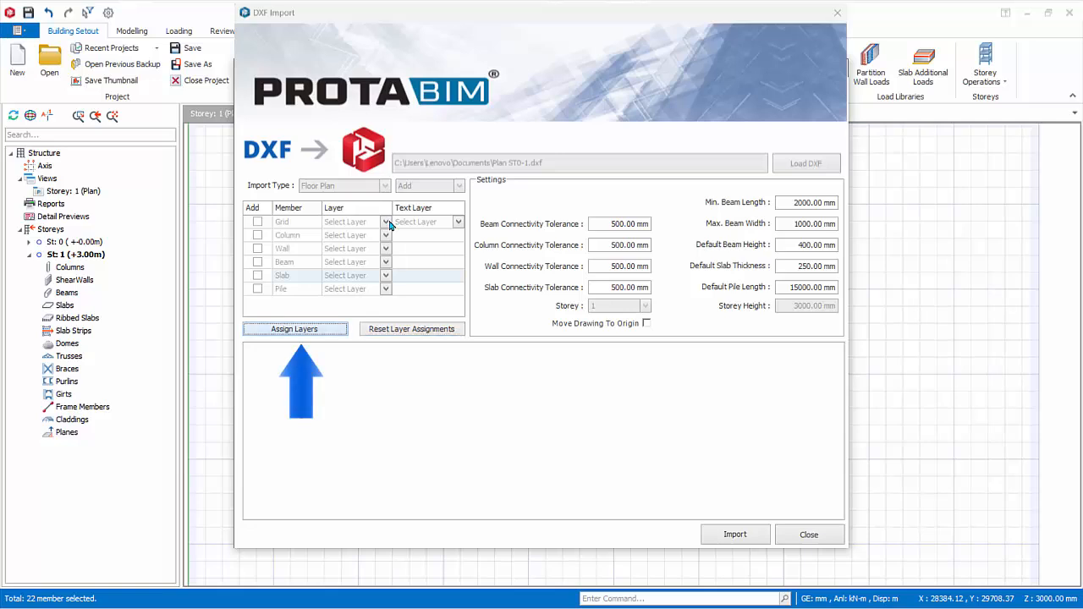
click(294, 328)
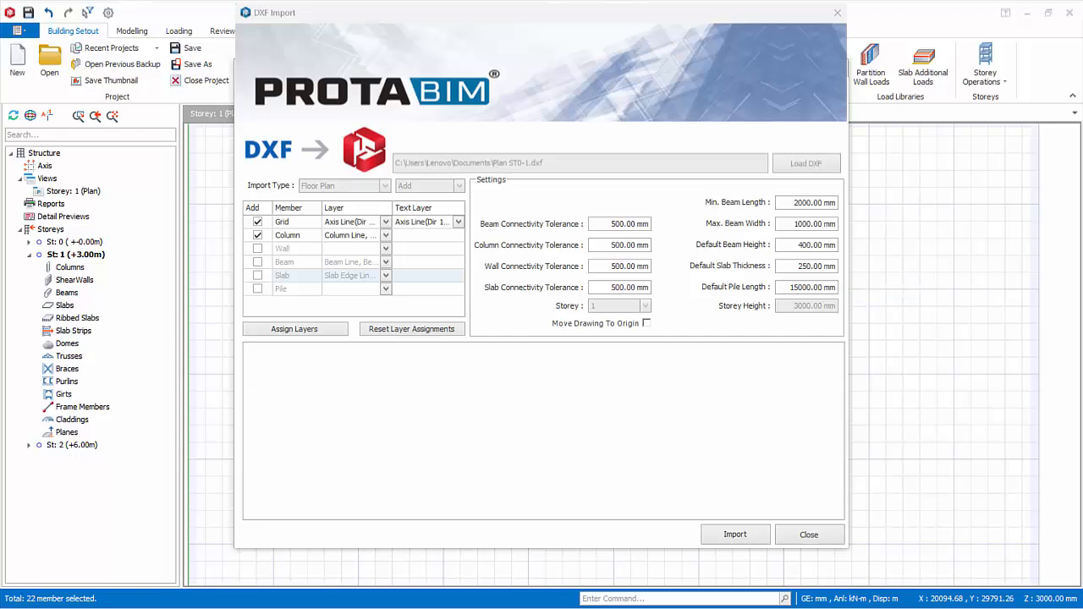
mouse_move(427, 396)
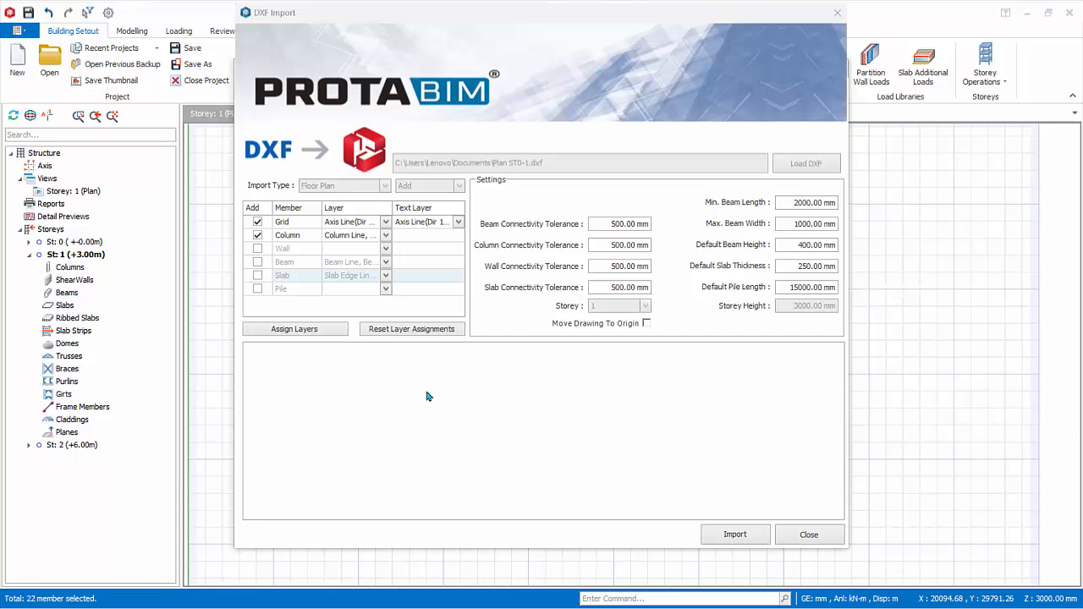
mouse_move(436, 392)
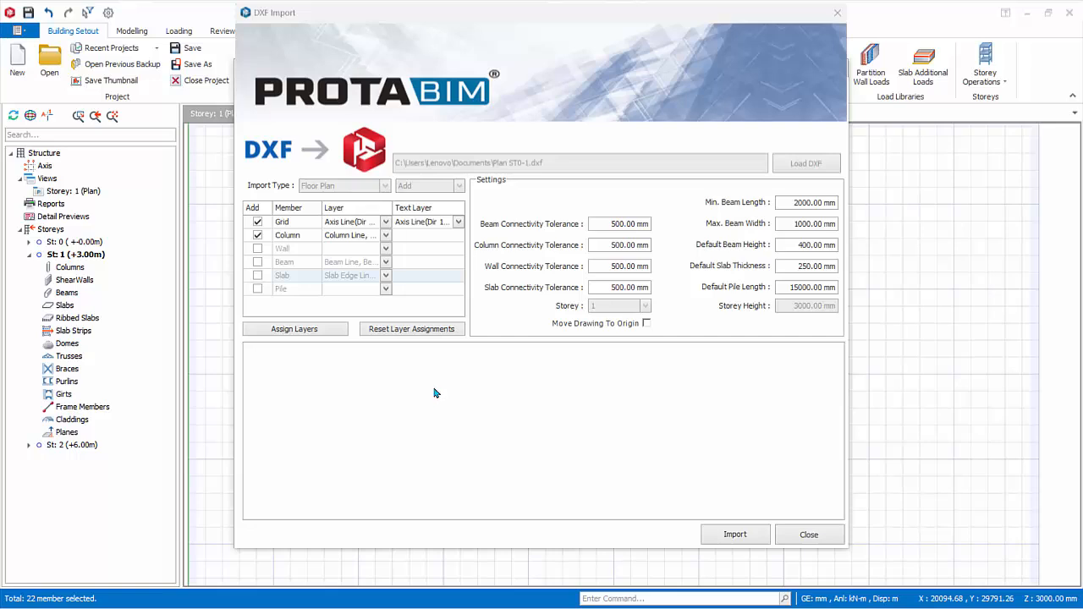
mouse_move(489, 345)
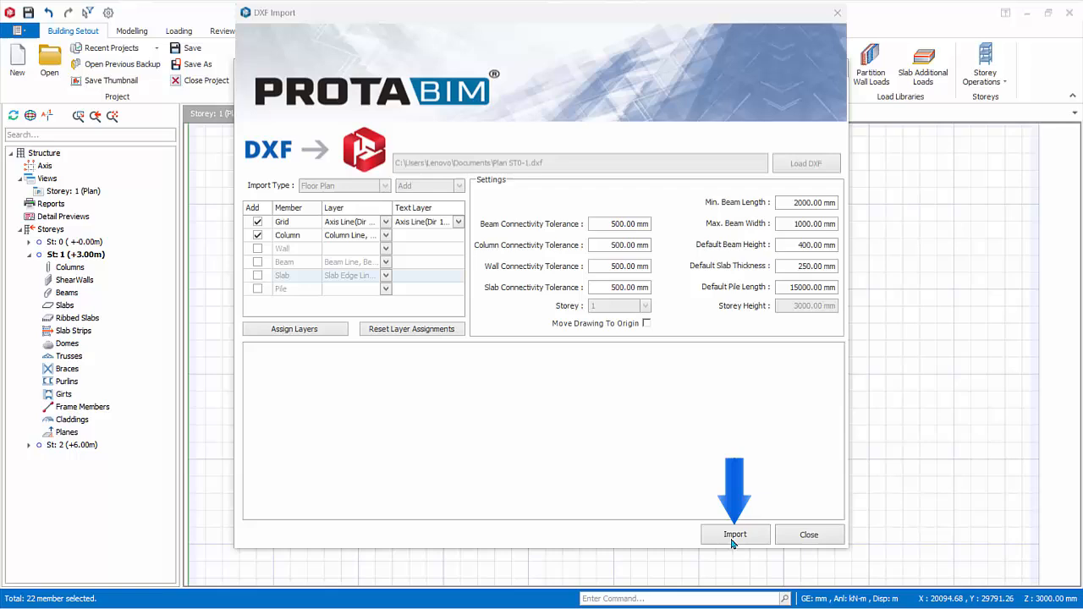
Step: Import the grid and columns into Storey 1 and close the import and reference dialogs
click(734, 535)
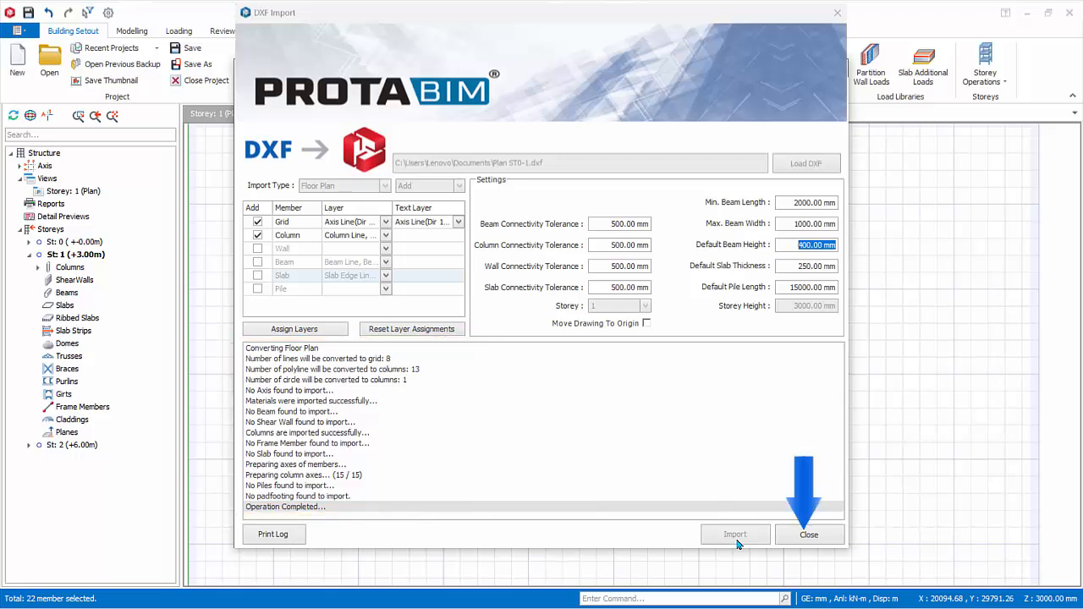
click(809, 535)
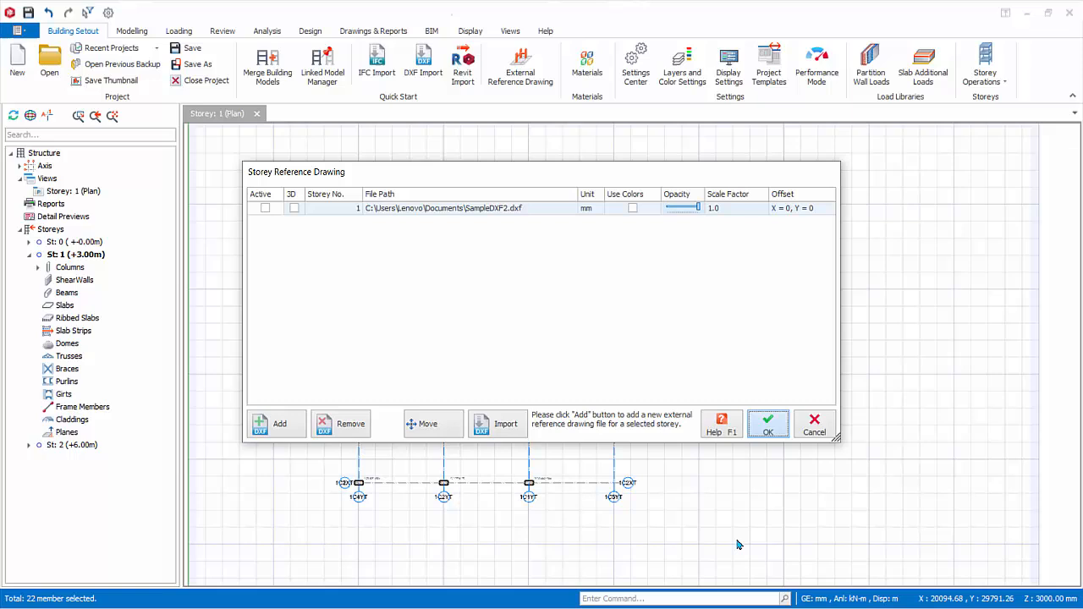
click(766, 423)
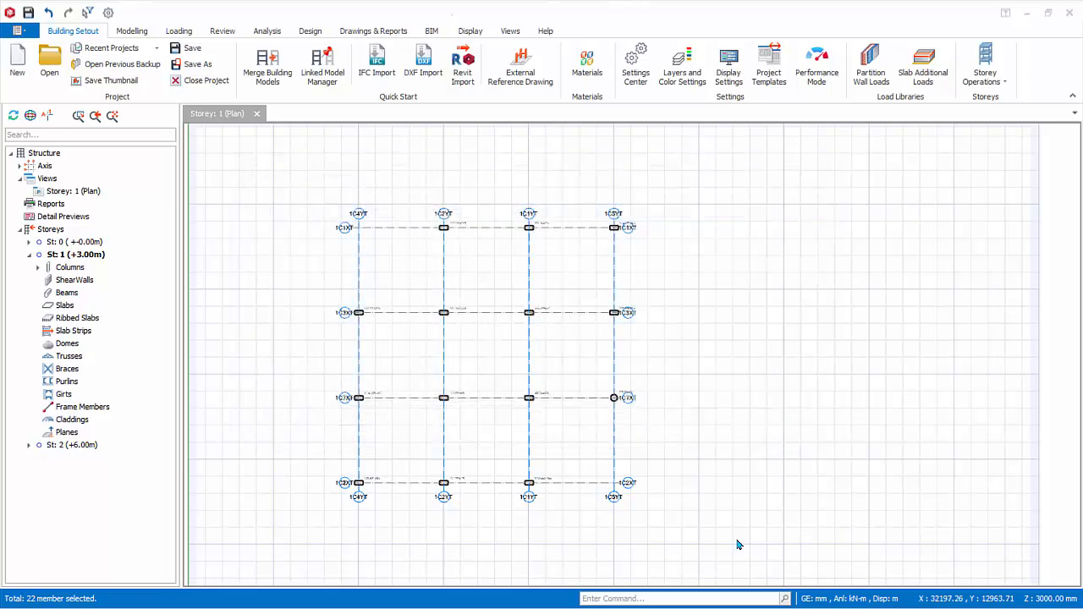